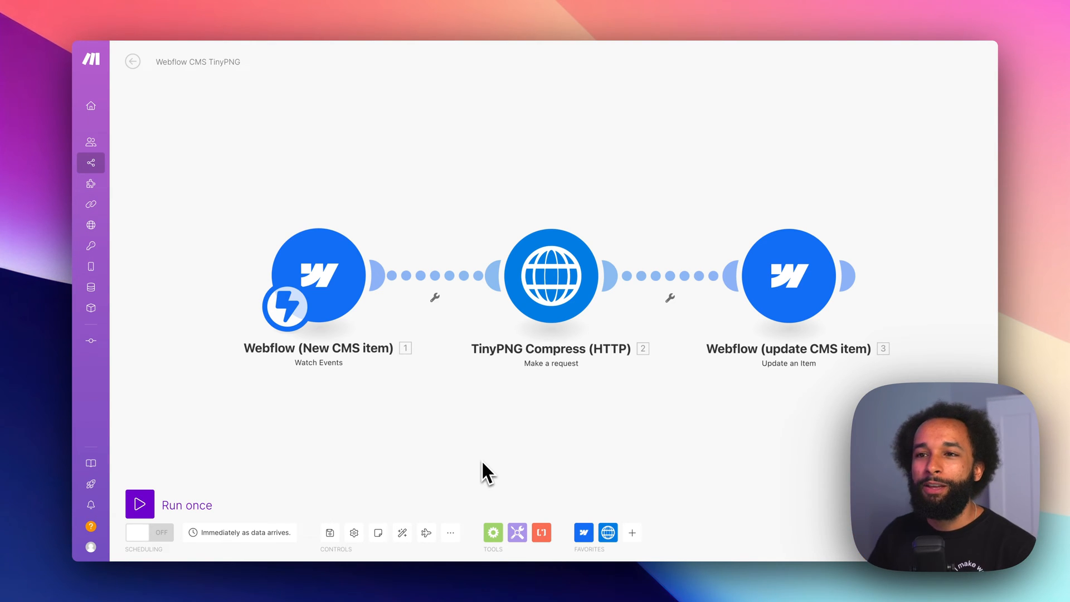
pyautogui.moveTo(378, 261)
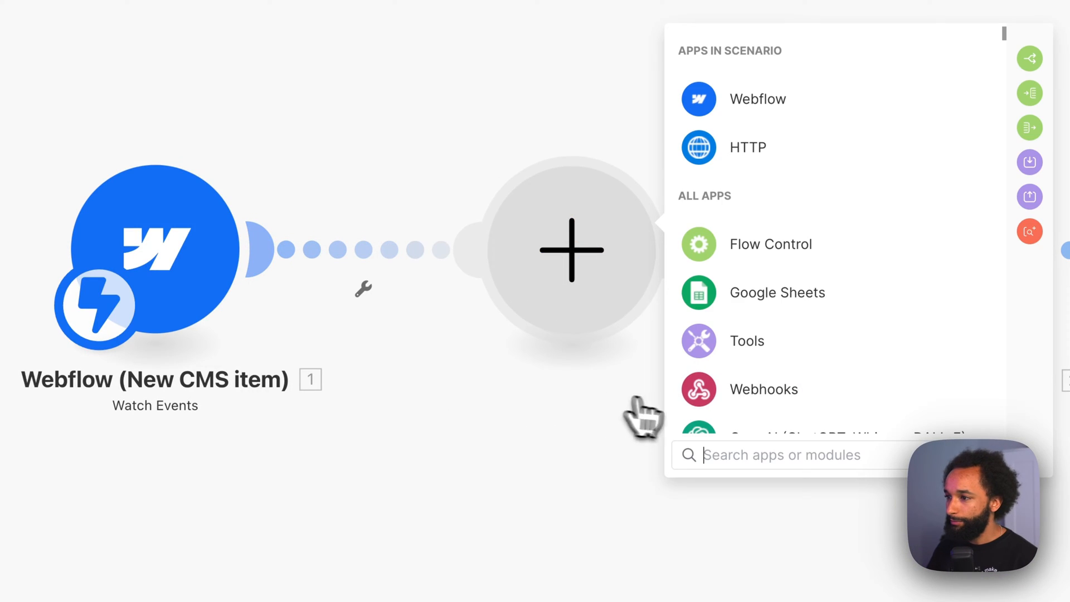
# Step: Add the OpenAI Analyze Images (Vision) module between the Webflow trigger and TinyPNG
pyautogui.write('open')
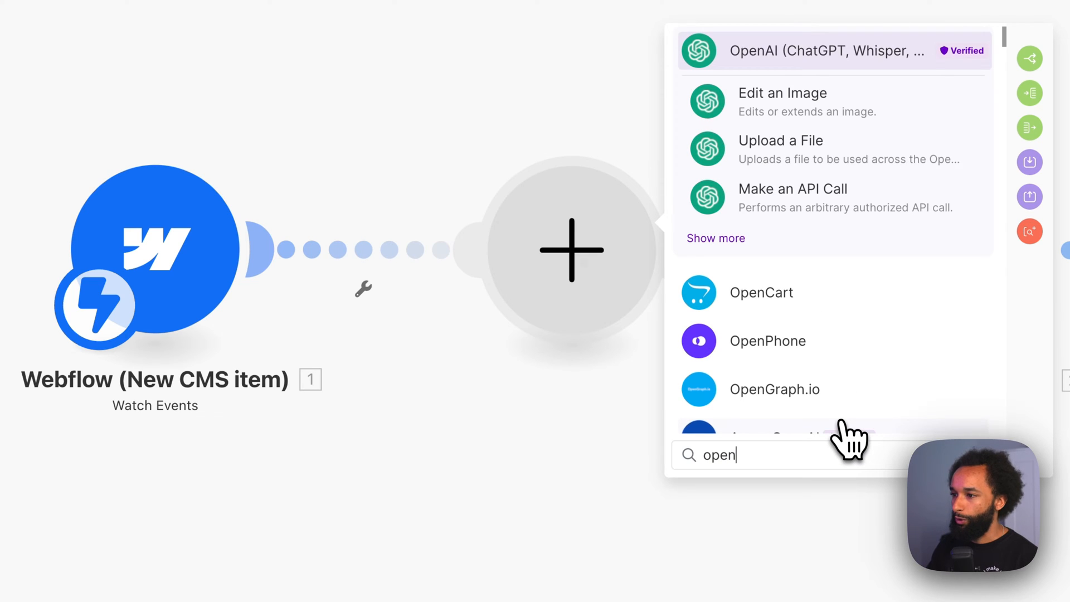
pyautogui.click(826, 50)
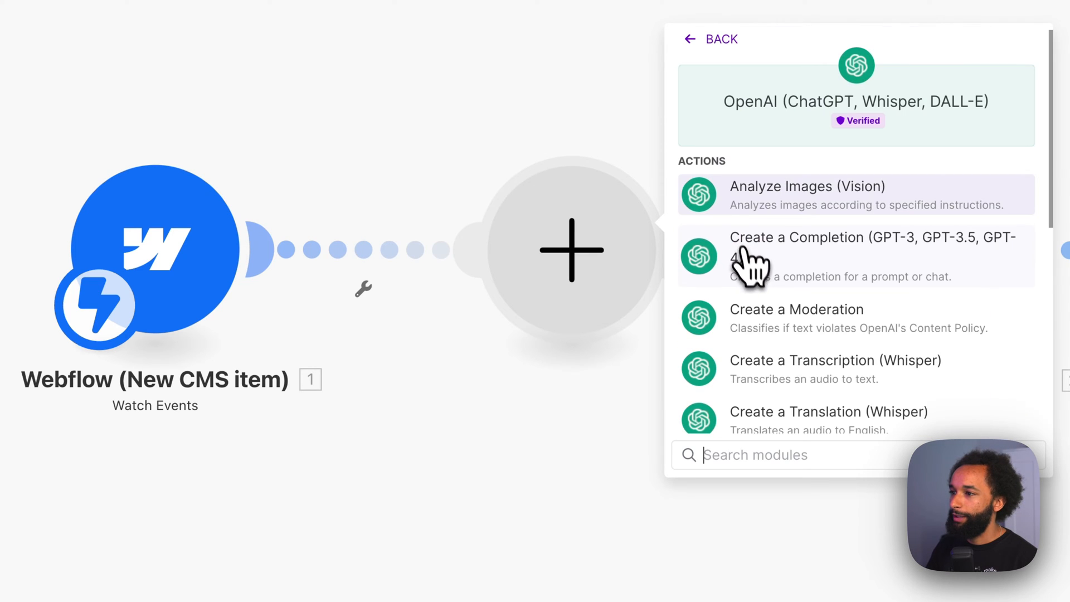
pyautogui.click(820, 194)
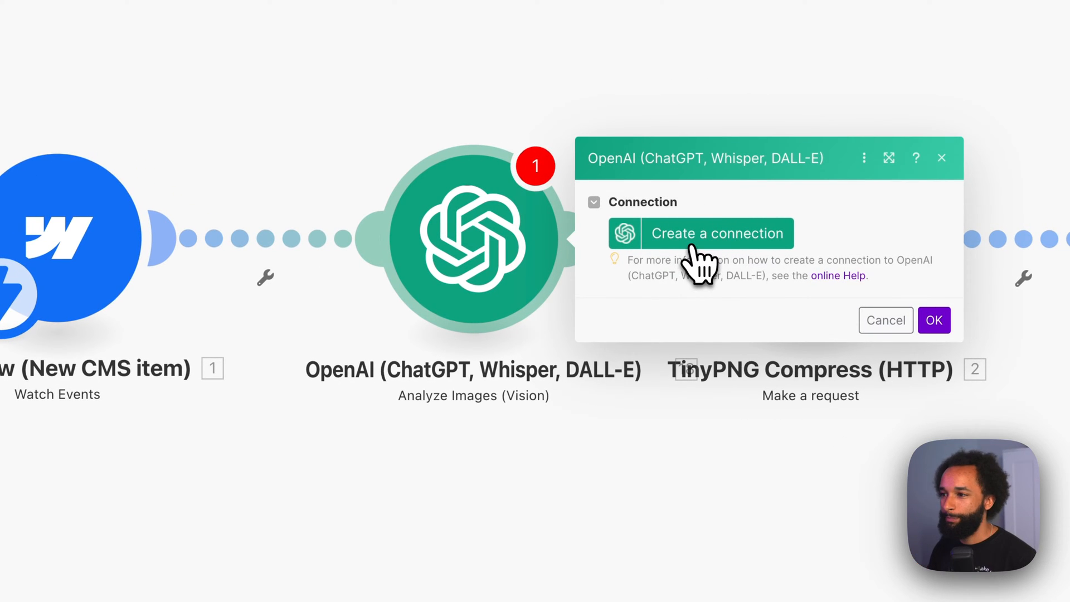
# Step: Start a new OpenAI connection named Youtube and go to the OpenAI API keys page
pyautogui.click(717, 233)
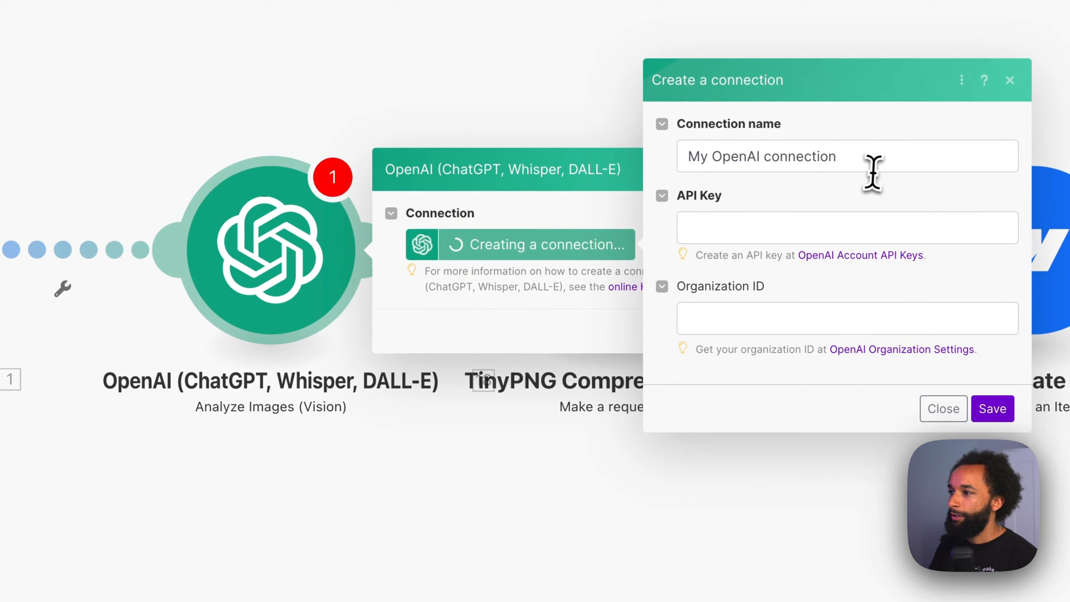
pyautogui.write('Youtube')
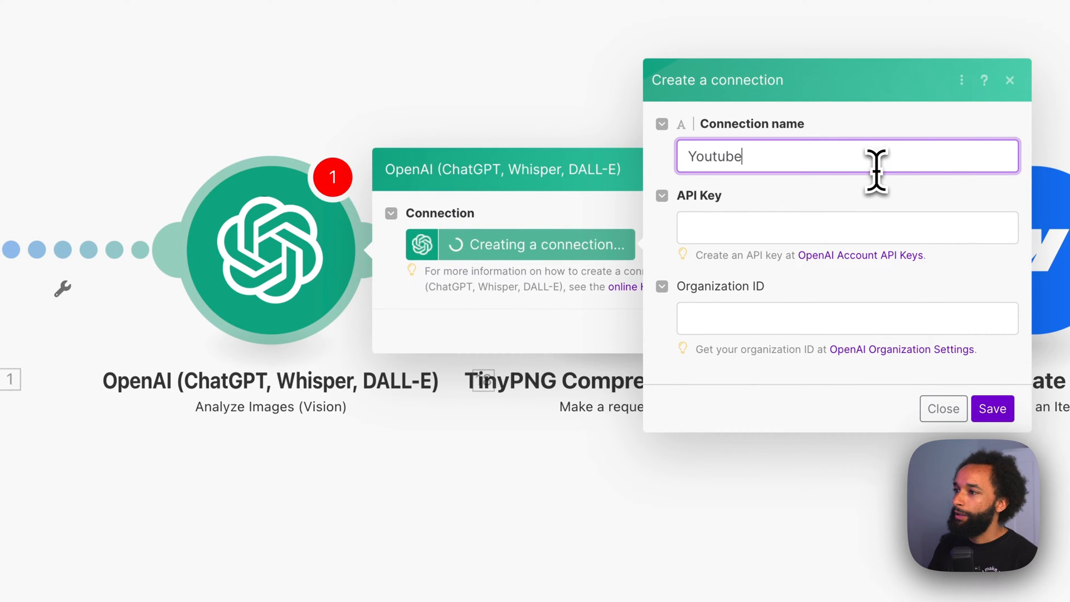
pyautogui.click(846, 227)
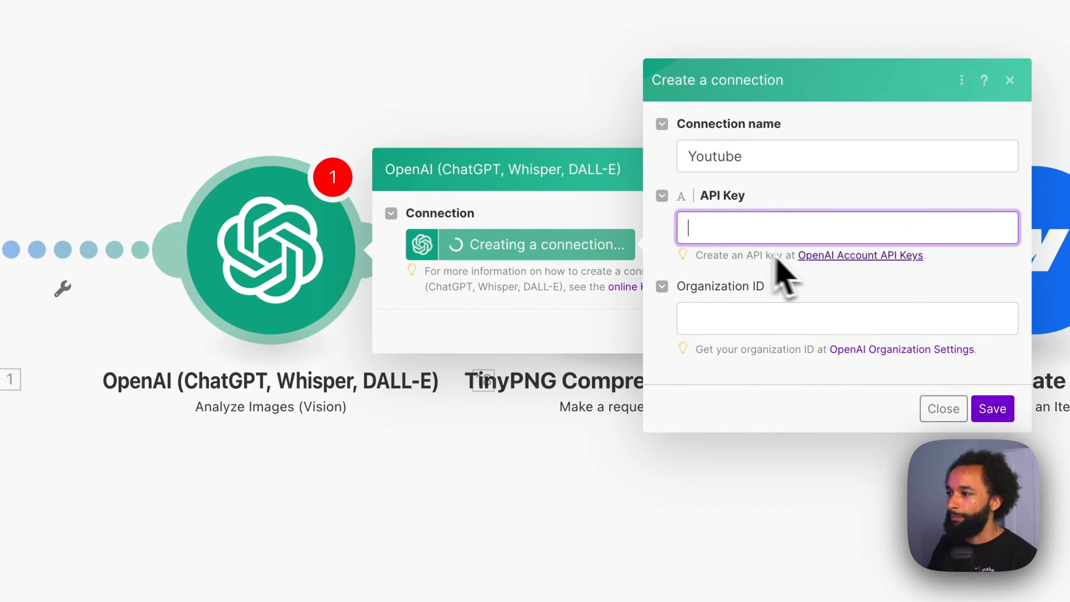
pyautogui.moveTo(860, 273)
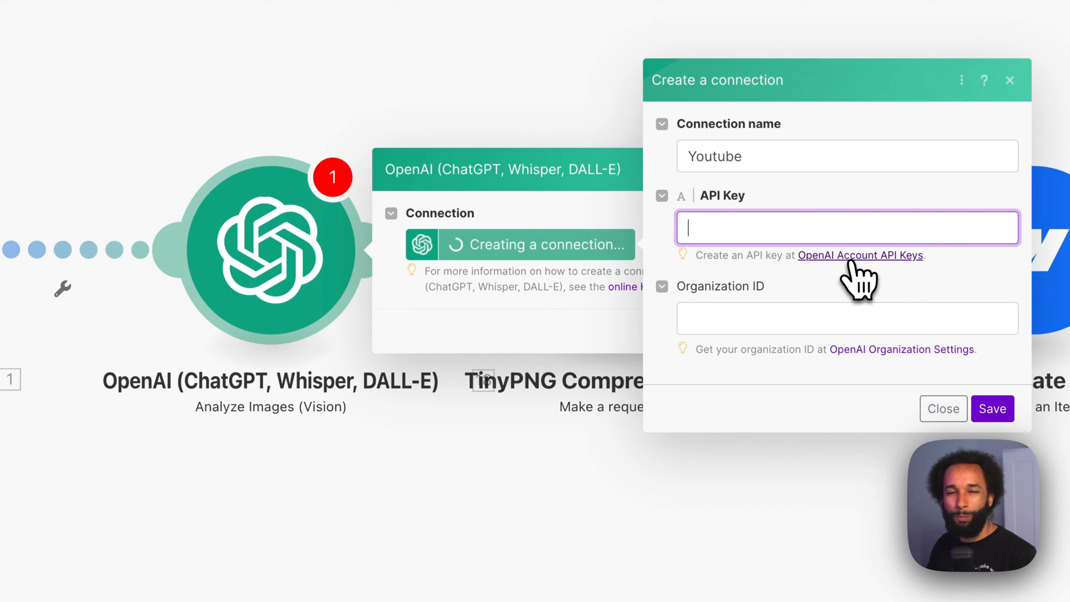
pyautogui.click(860, 254)
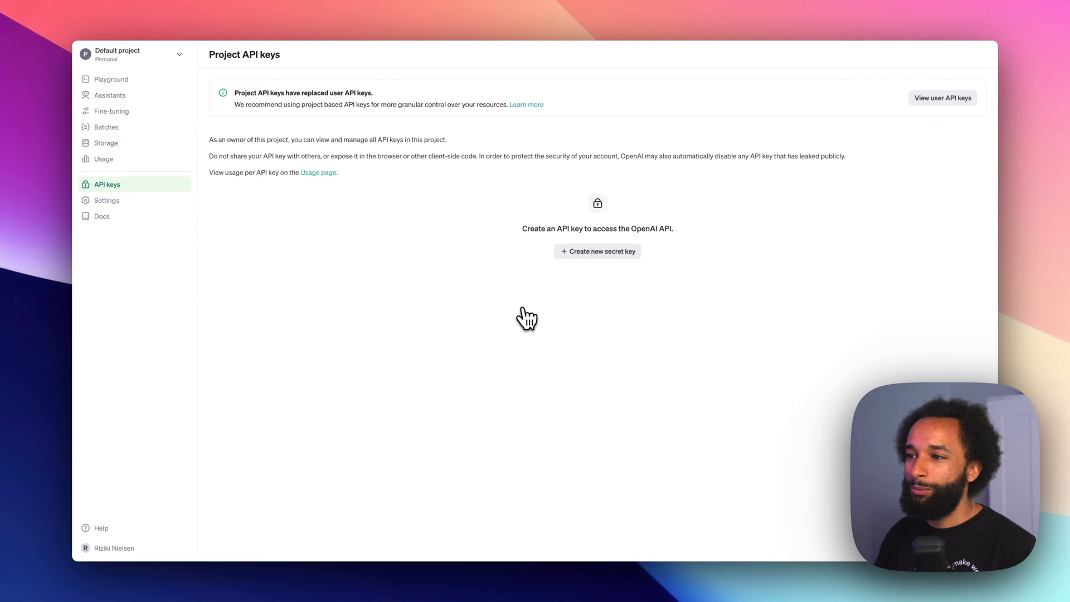
pyautogui.moveTo(363, 244)
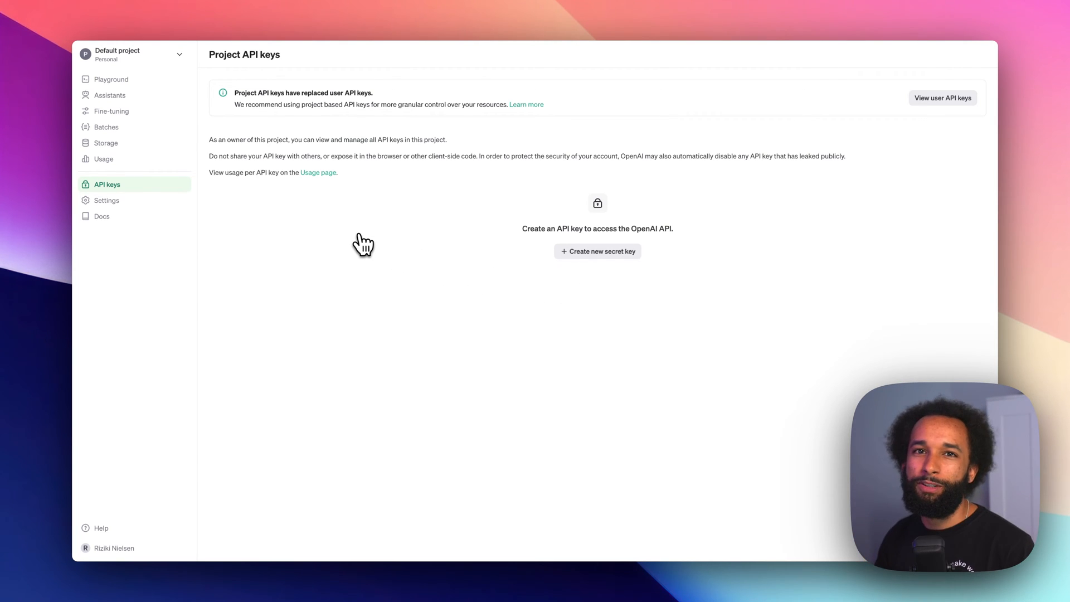
pyautogui.moveTo(294, 244)
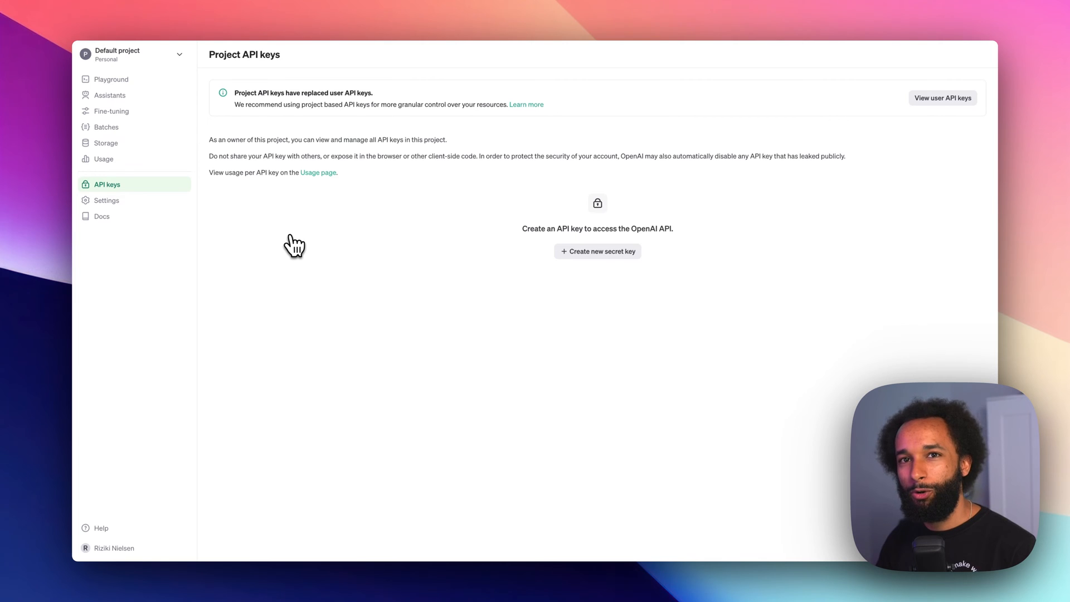
# Step: Create a new secret key named youtube in OpenAI Platform and copy it
pyautogui.click(106, 200)
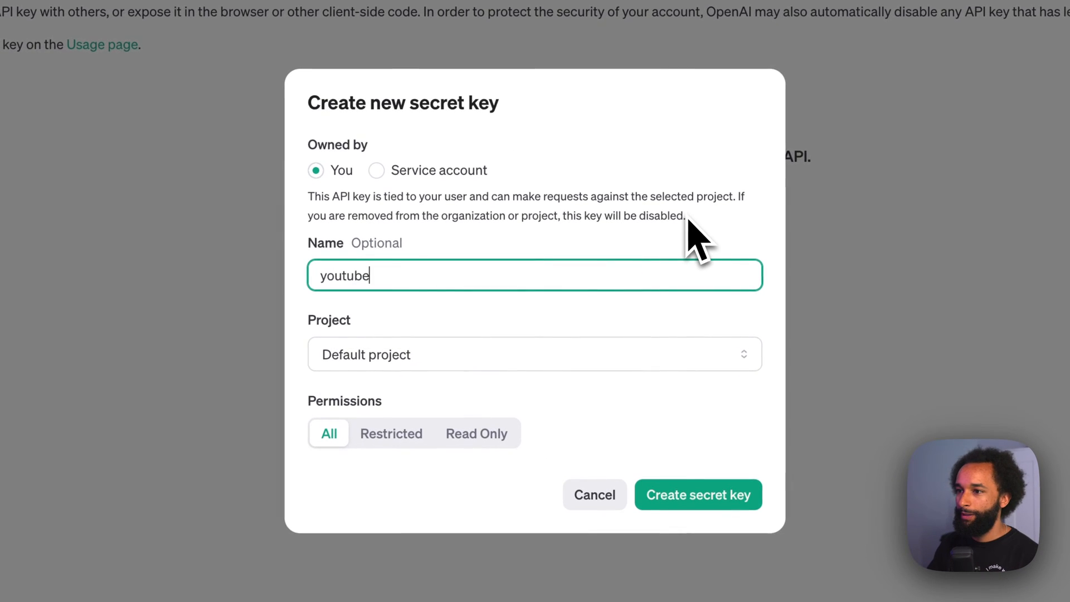
pyautogui.click(698, 494)
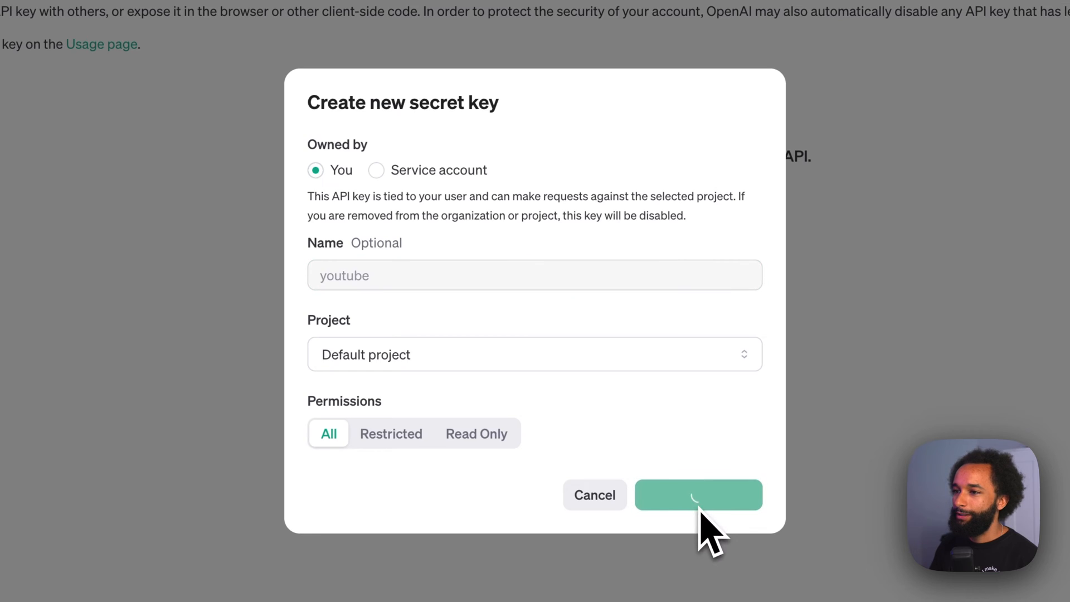
pyautogui.click(698, 495)
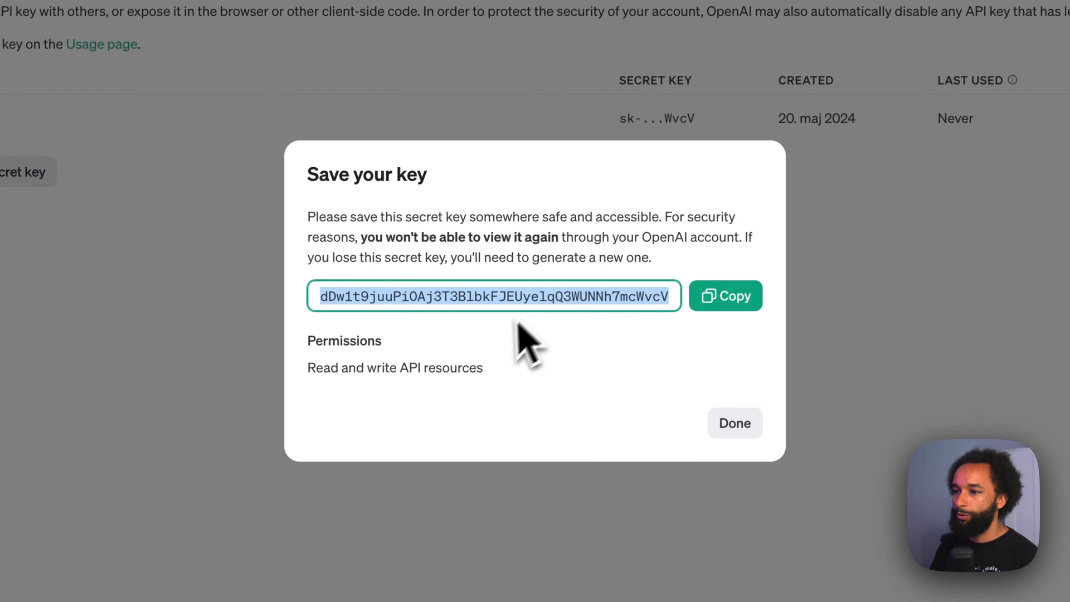
pyautogui.moveTo(650, 341)
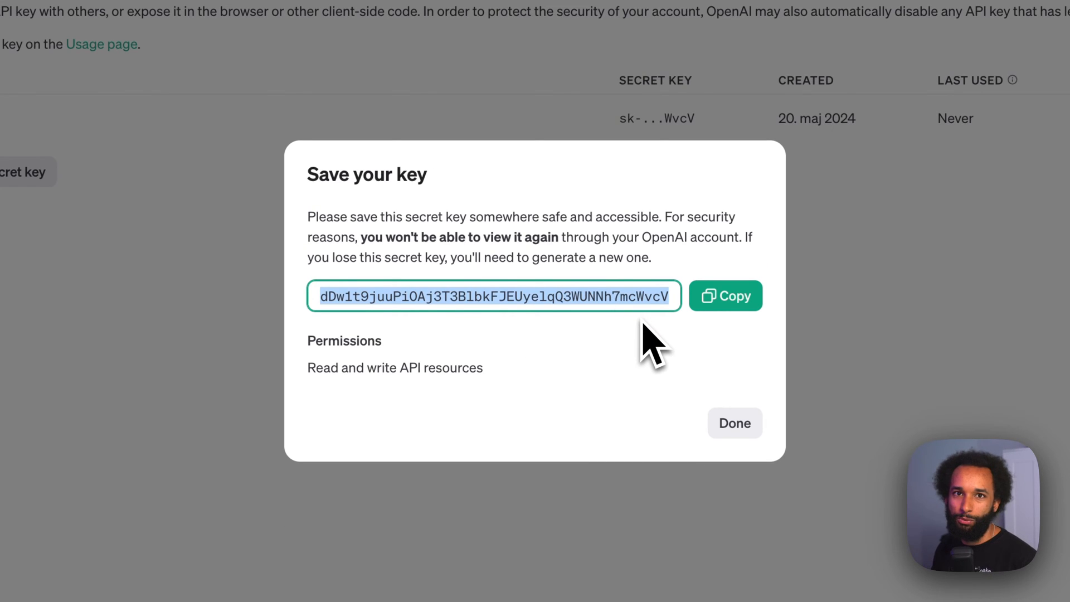
pyautogui.click(725, 295)
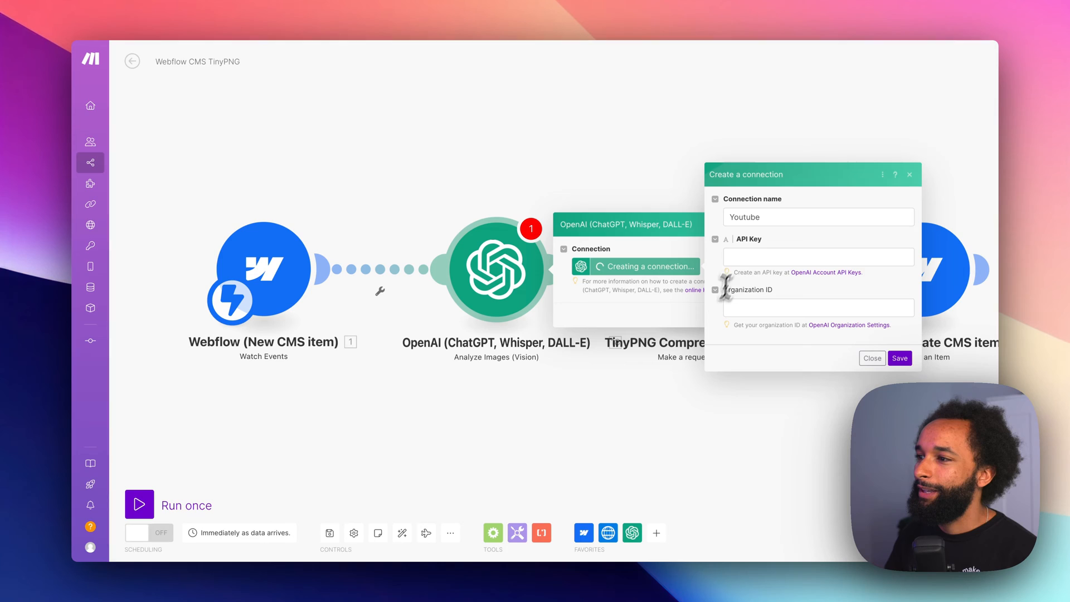
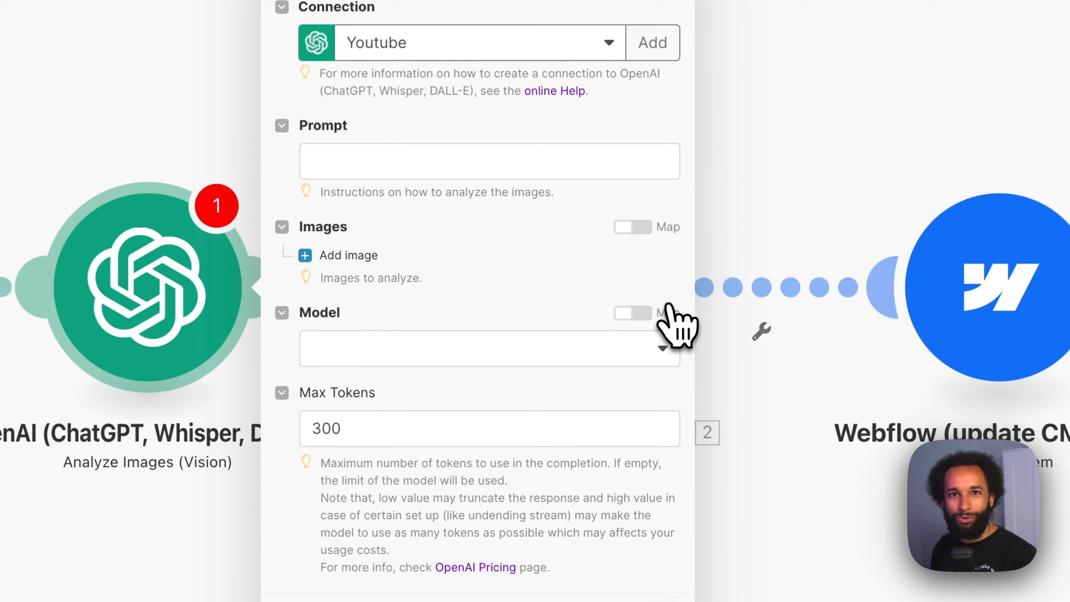
# Step: Write the alt-text prompt and map the Webflow original image URL as the image to analyze
pyautogui.click(488, 160)
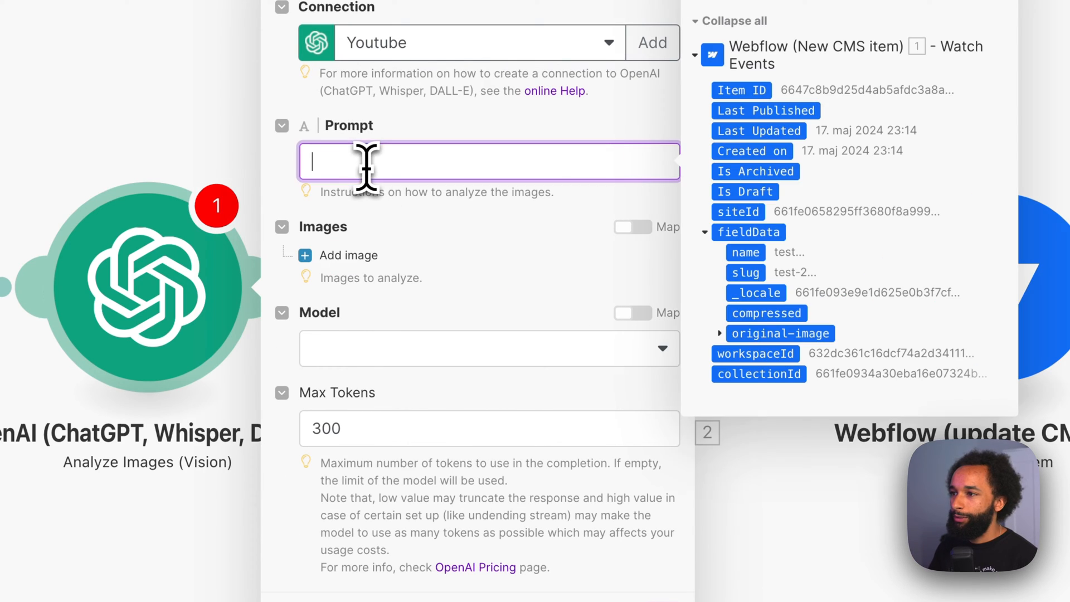
pyautogui.write("Create an alt text describing what's on this image. The response should only include the description.")
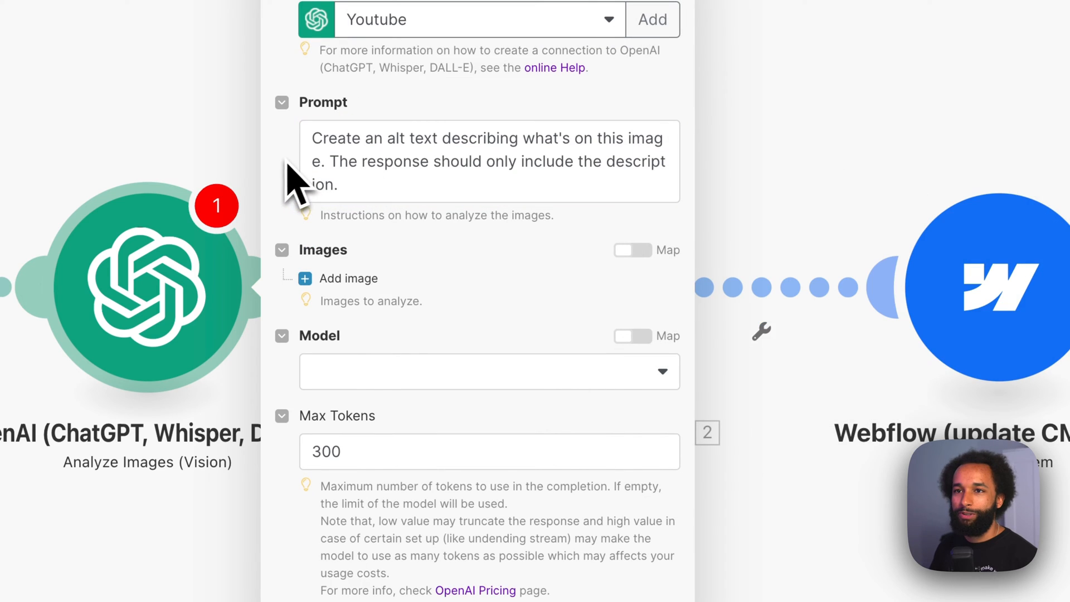
pyautogui.moveTo(290, 191)
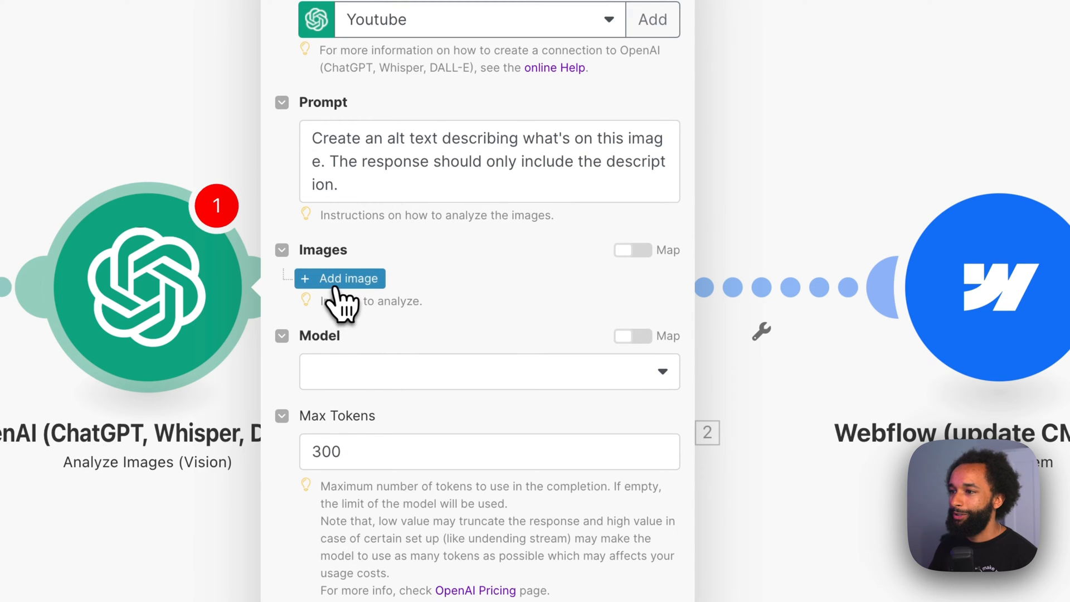
pyautogui.click(340, 279)
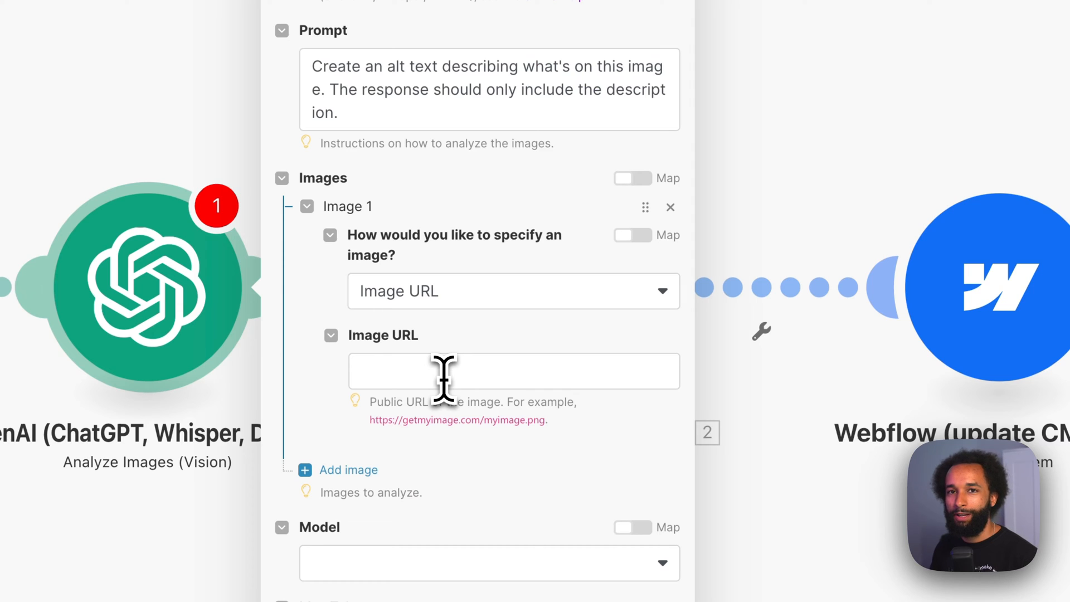
pyautogui.click(512, 370)
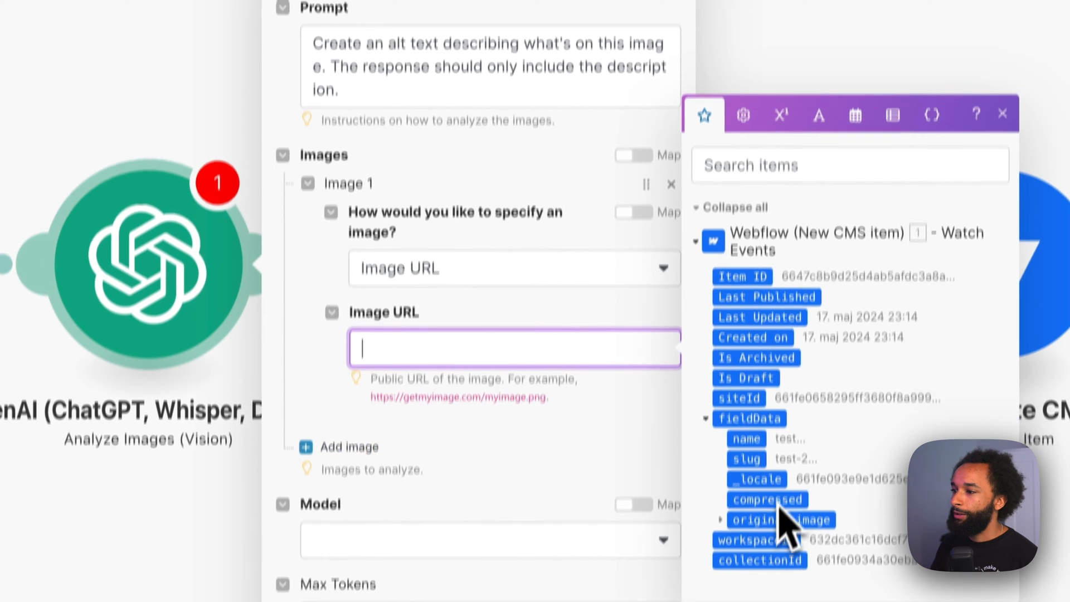
pyautogui.scroll(-3)
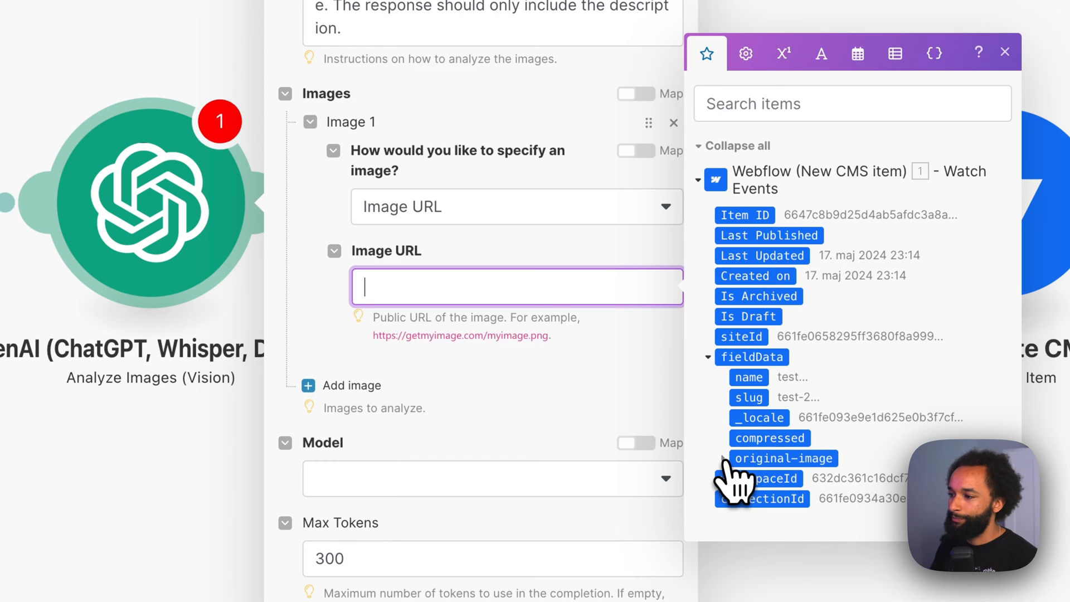
pyautogui.click(723, 459)
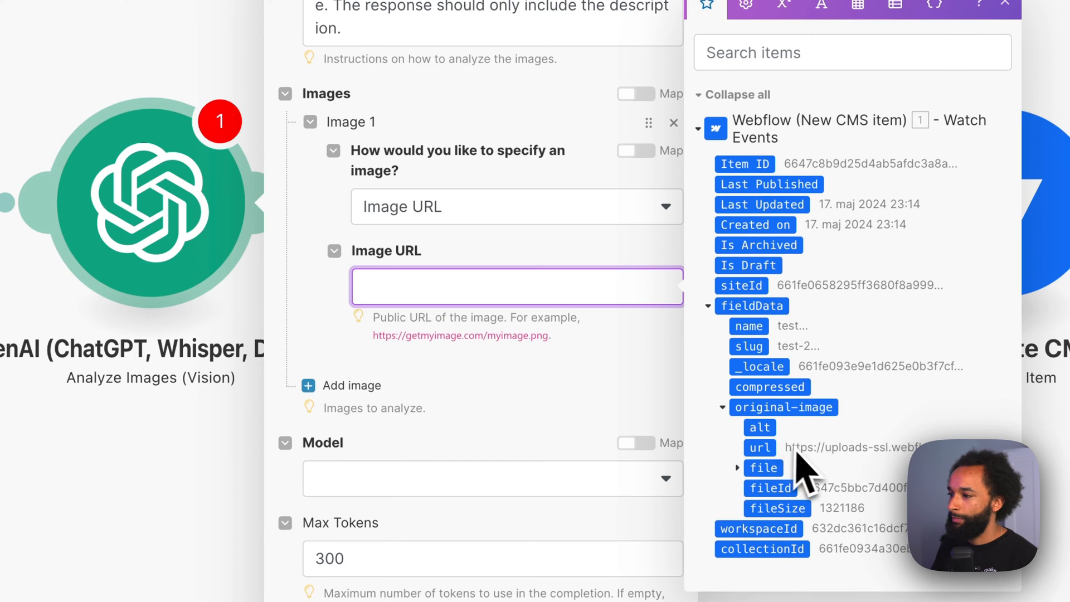
pyautogui.click(759, 448)
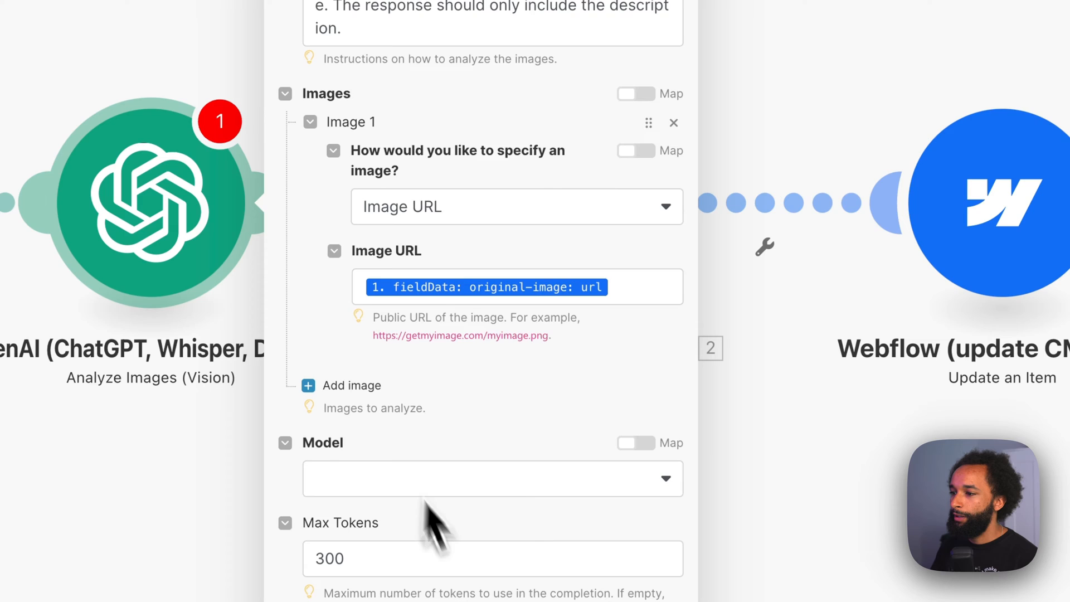
# Step: Choose gpt-4-turbo as the model and save the image analysis settings
pyautogui.click(491, 479)
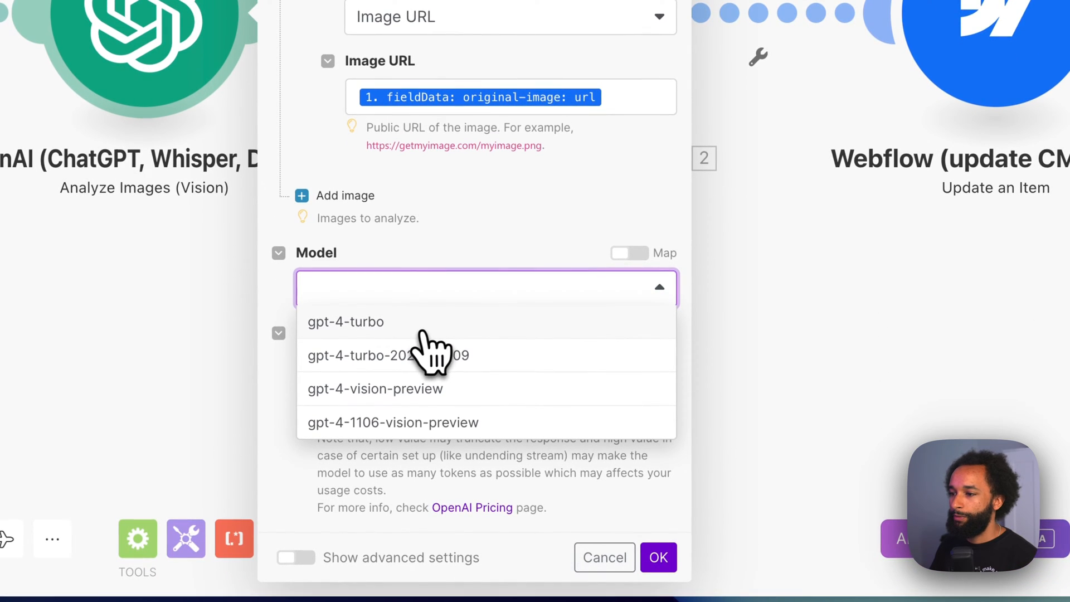
pyautogui.moveTo(424, 355)
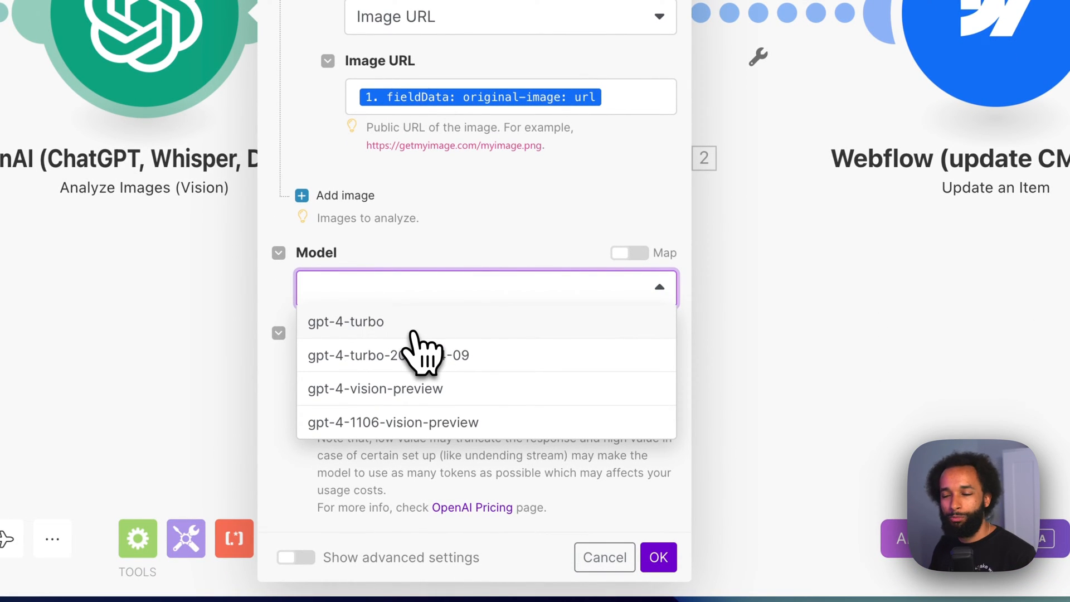
pyautogui.click(346, 321)
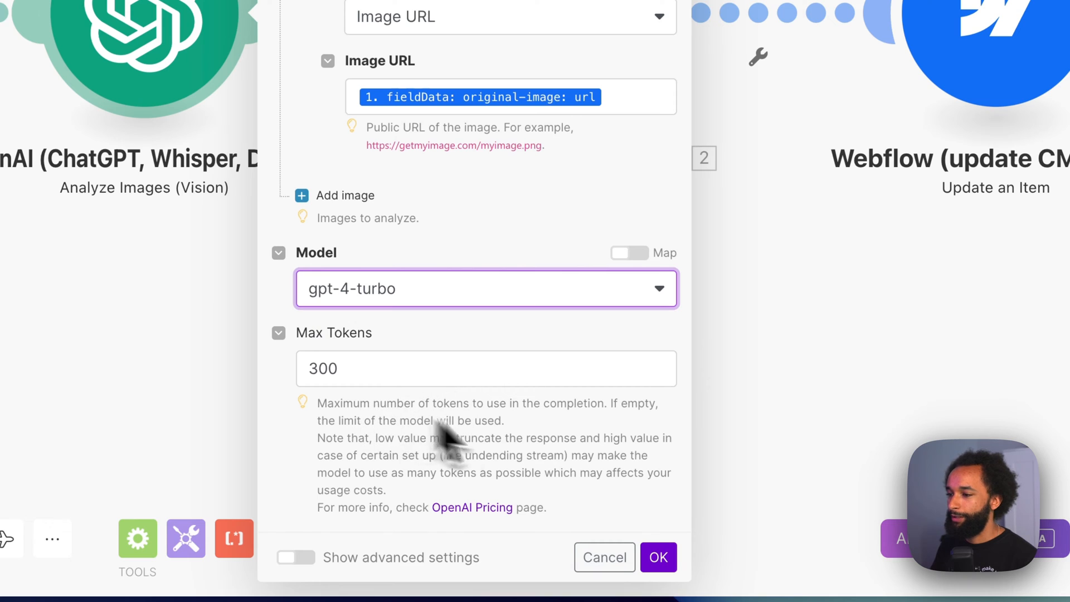
pyautogui.click(658, 558)
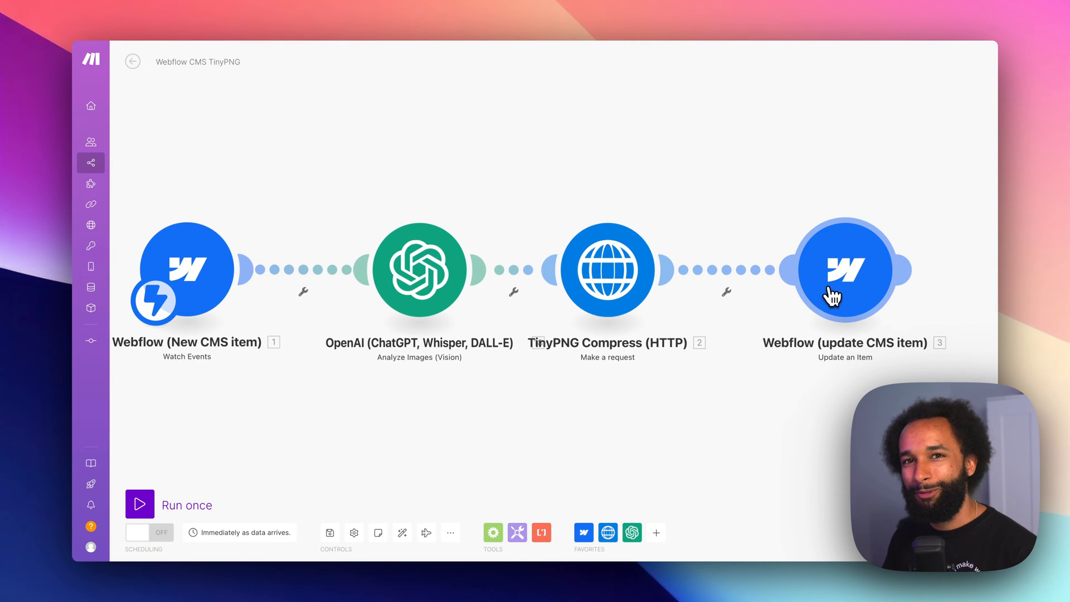
# Step: Map 18. Result into both image alternate texts and AI Alt text in the Webflow update step, and save
pyautogui.click(846, 268)
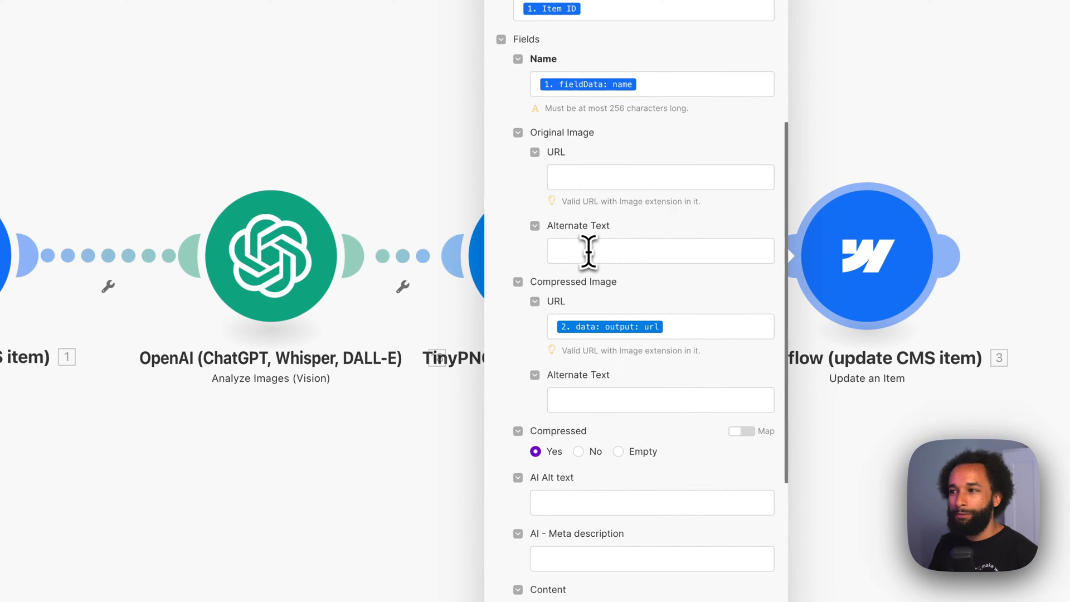
pyautogui.click(660, 251)
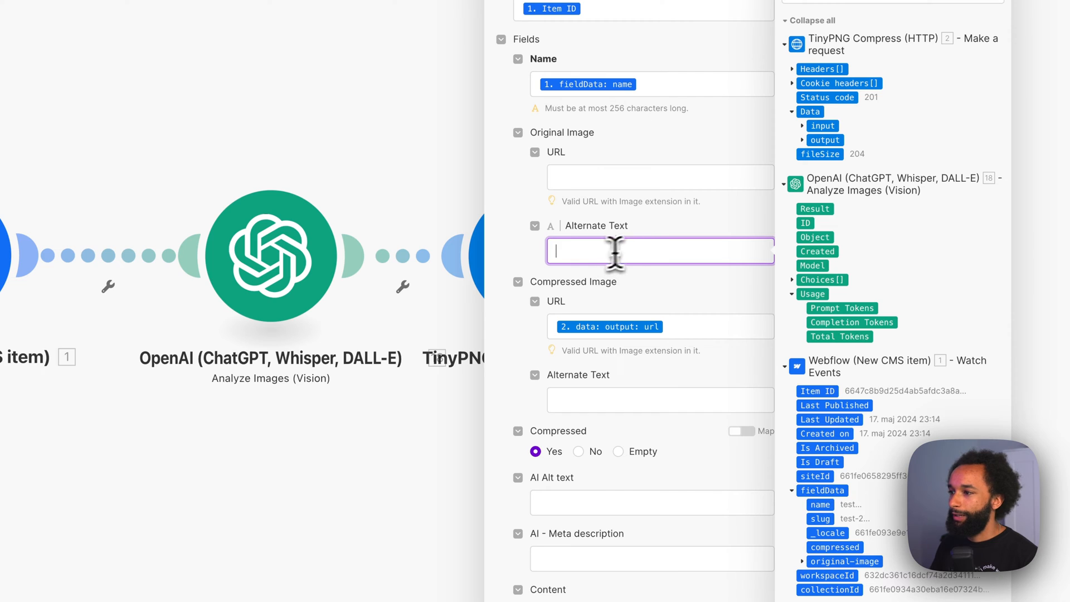
pyautogui.moveTo(823, 212)
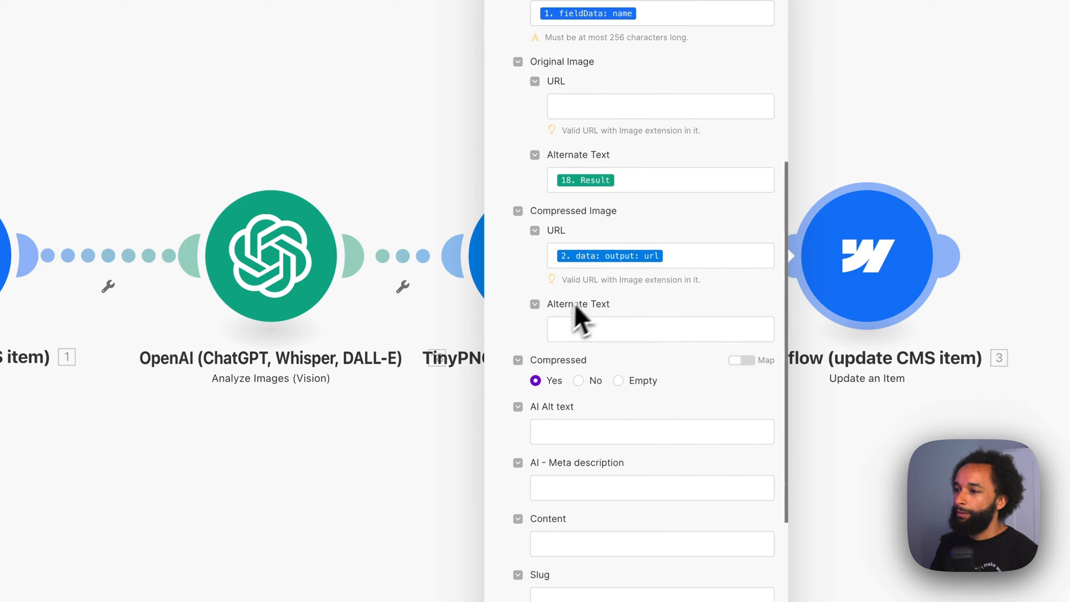
pyautogui.scroll(-3)
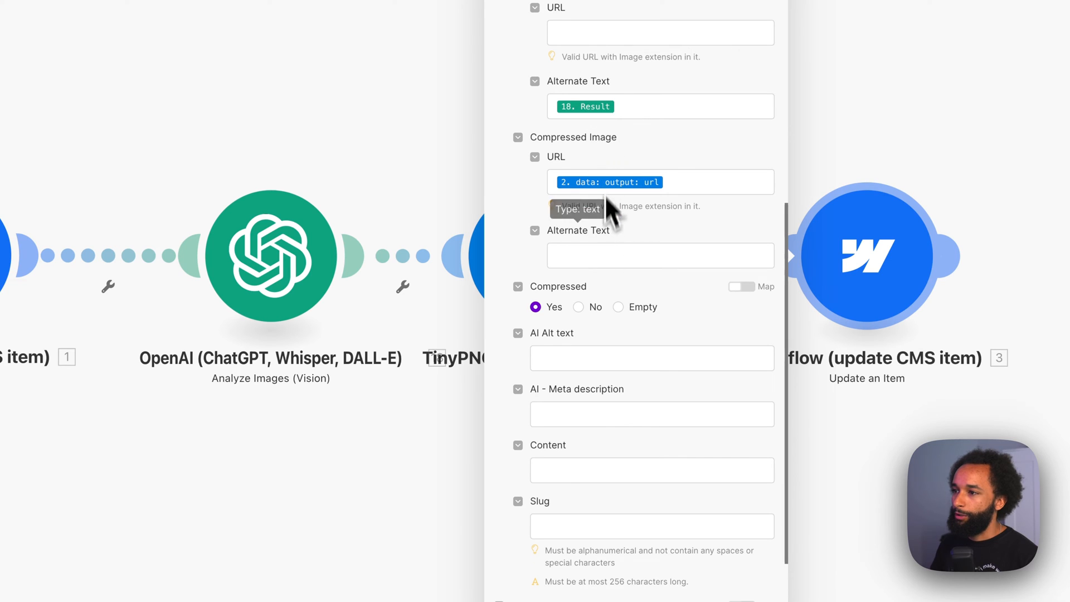
pyautogui.click(659, 255)
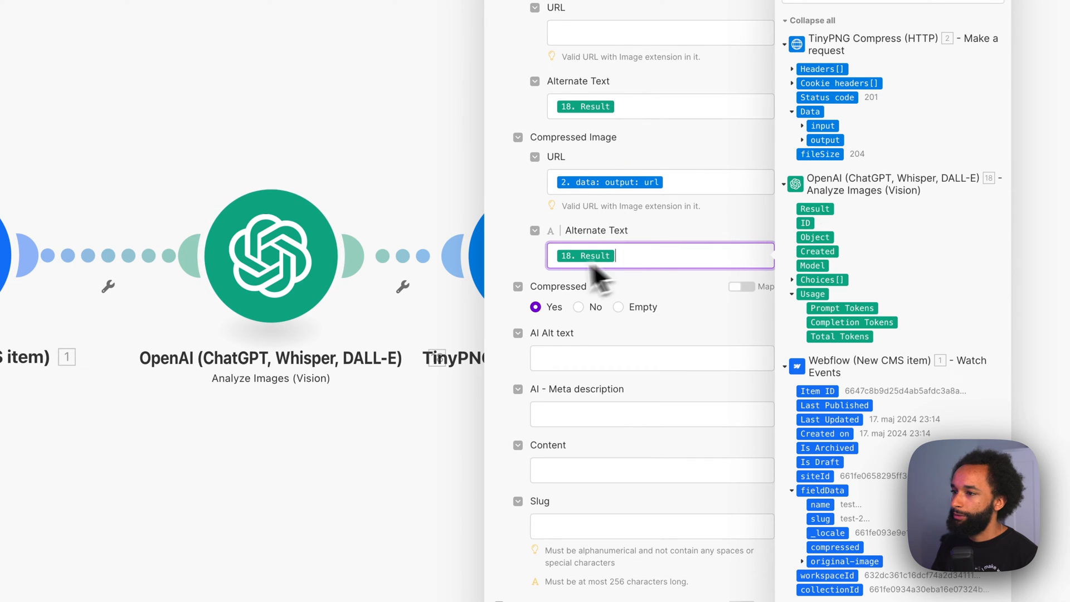
pyautogui.scroll(-3)
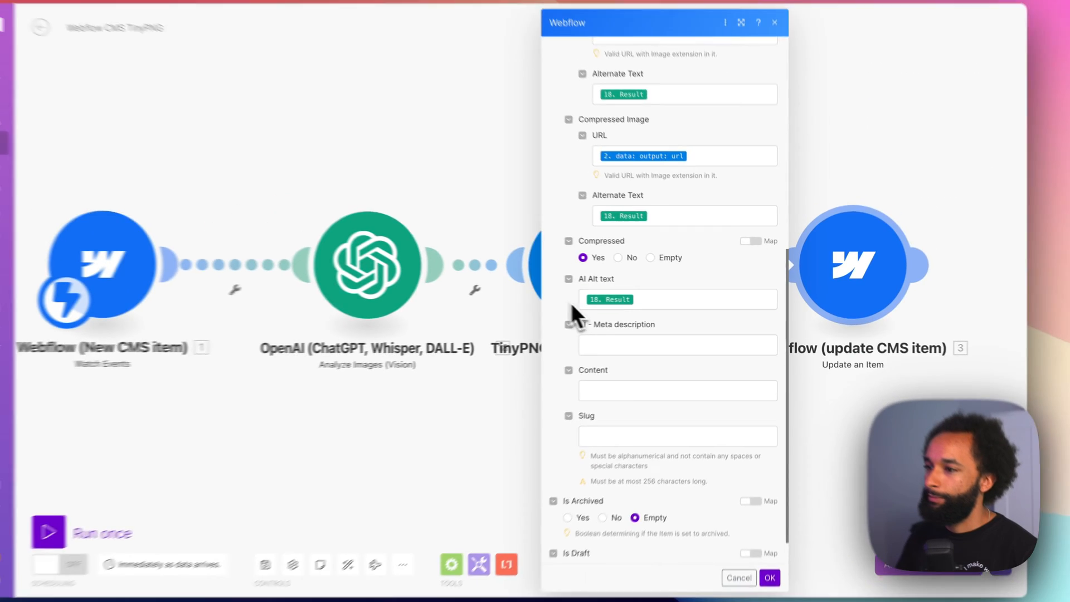
pyautogui.click(769, 577)
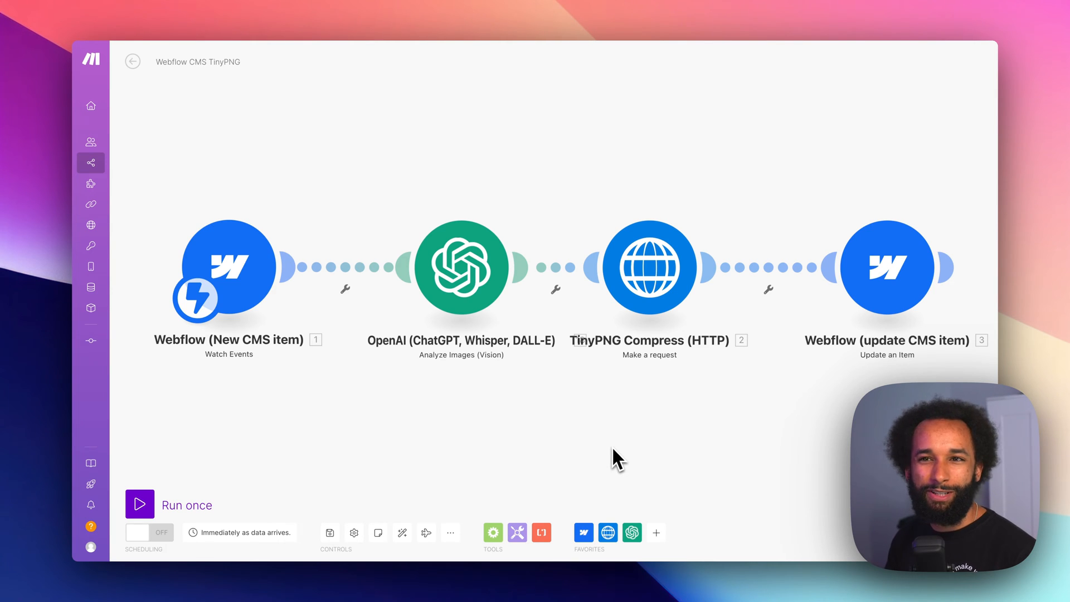
# Step: Show the Blog Posts collection in Webflow CMS, holding the single Doggo item
pyautogui.click(139, 504)
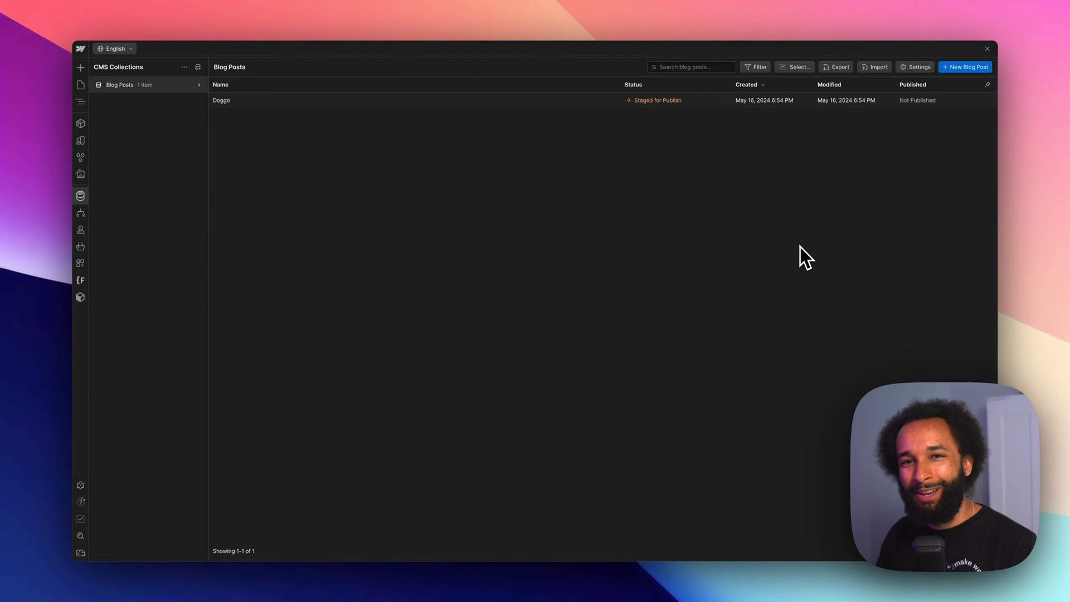
pyautogui.moveTo(843, 215)
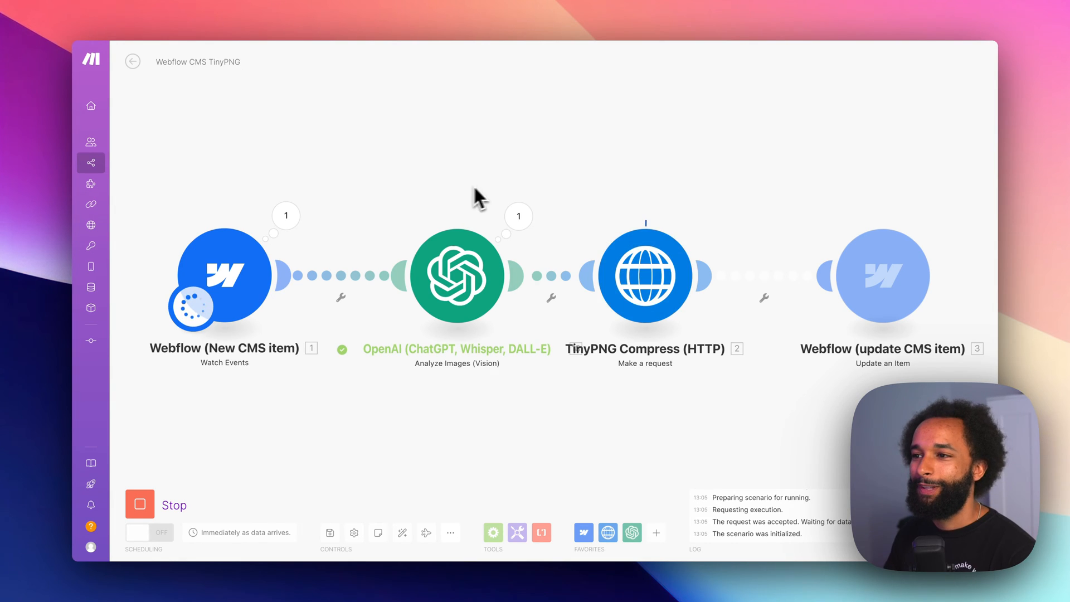
pyautogui.moveTo(594, 187)
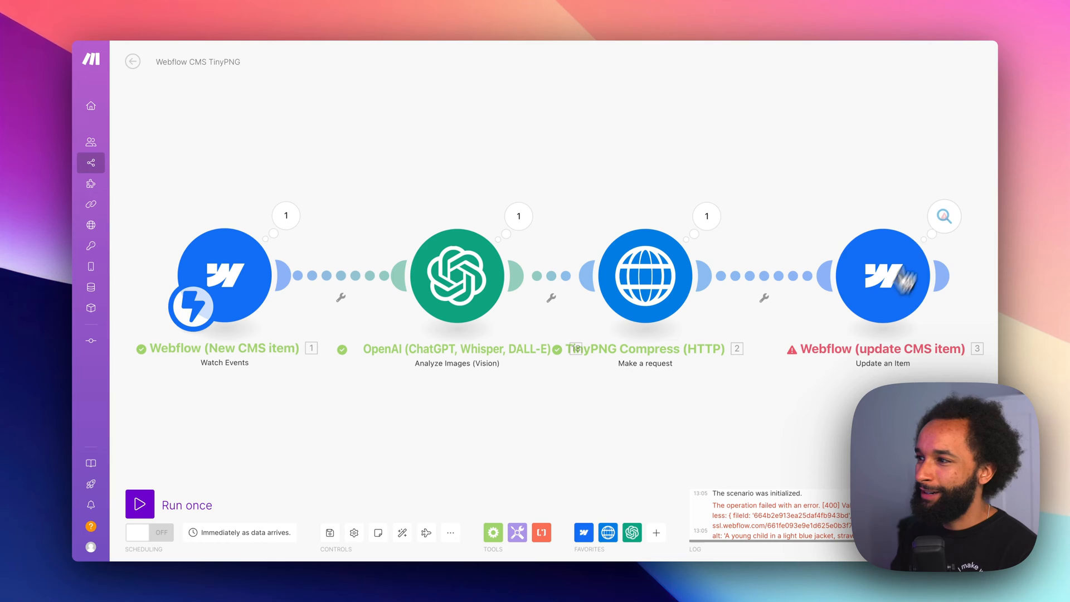
# Step: View the failed Webflow update's error: alt text exceeds 256 characters
pyautogui.click(882, 275)
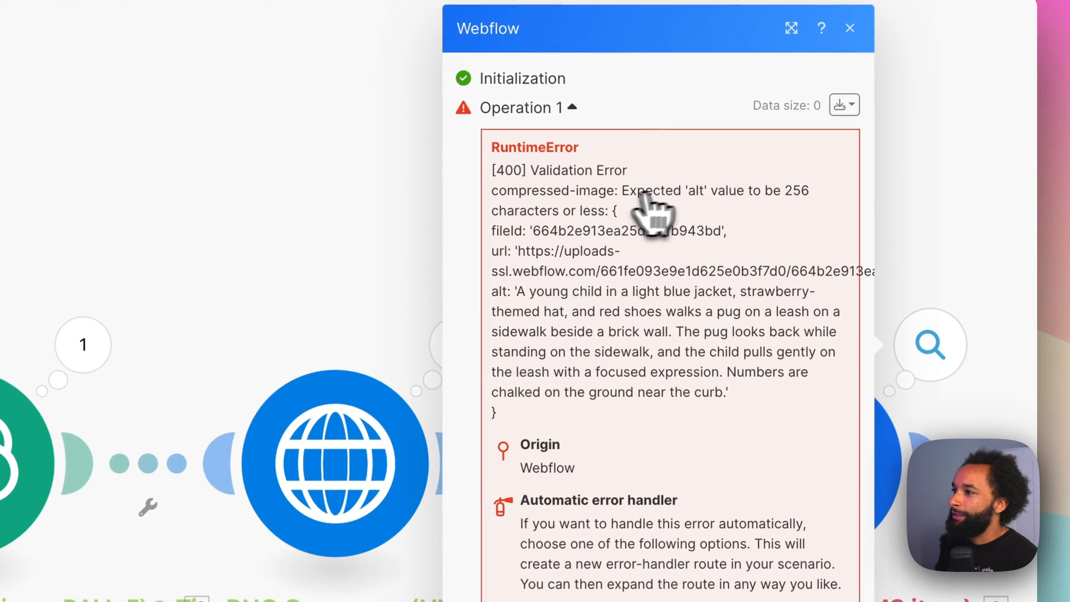
pyautogui.moveTo(740, 222)
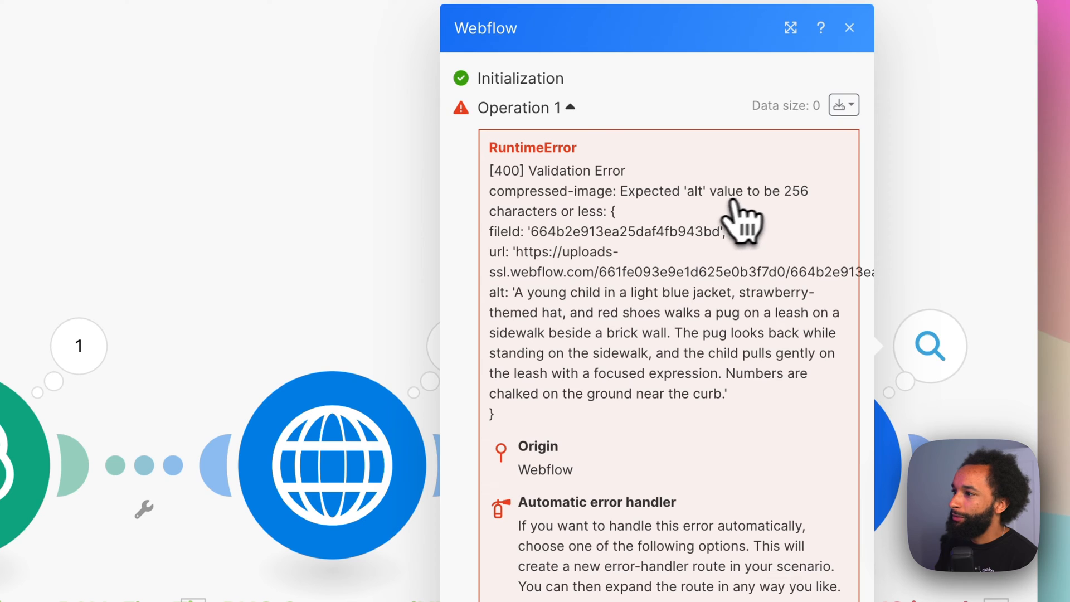
pyautogui.moveTo(720, 242)
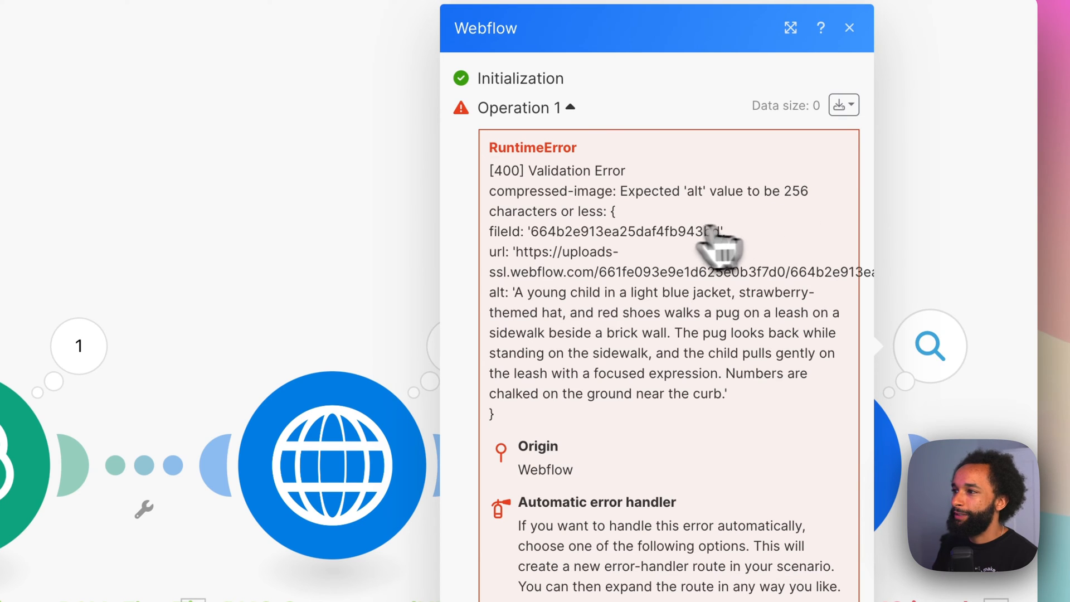
pyautogui.moveTo(539, 318)
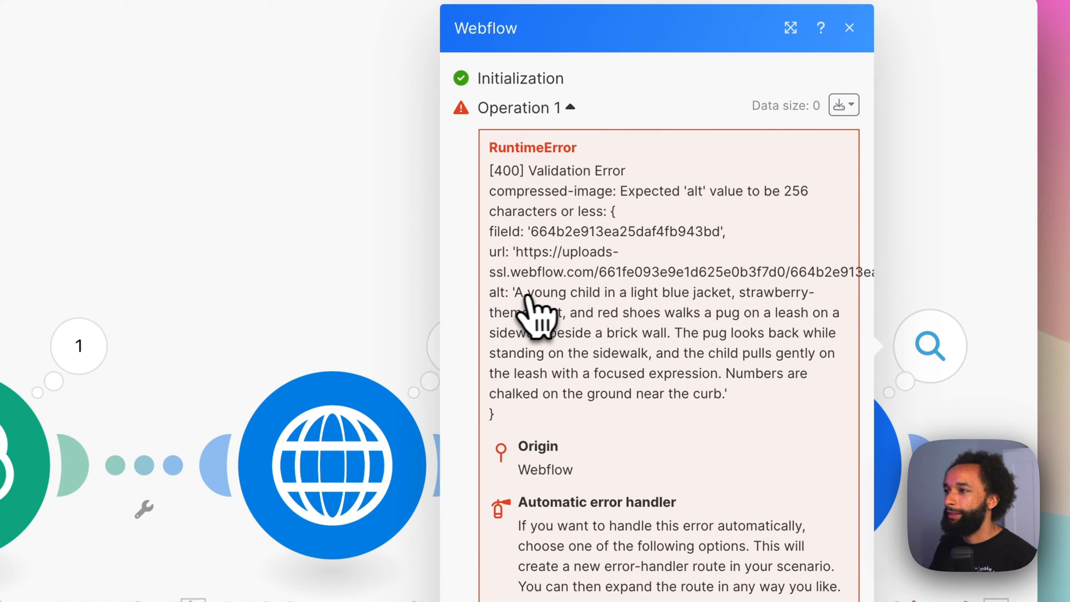
pyautogui.moveTo(659, 434)
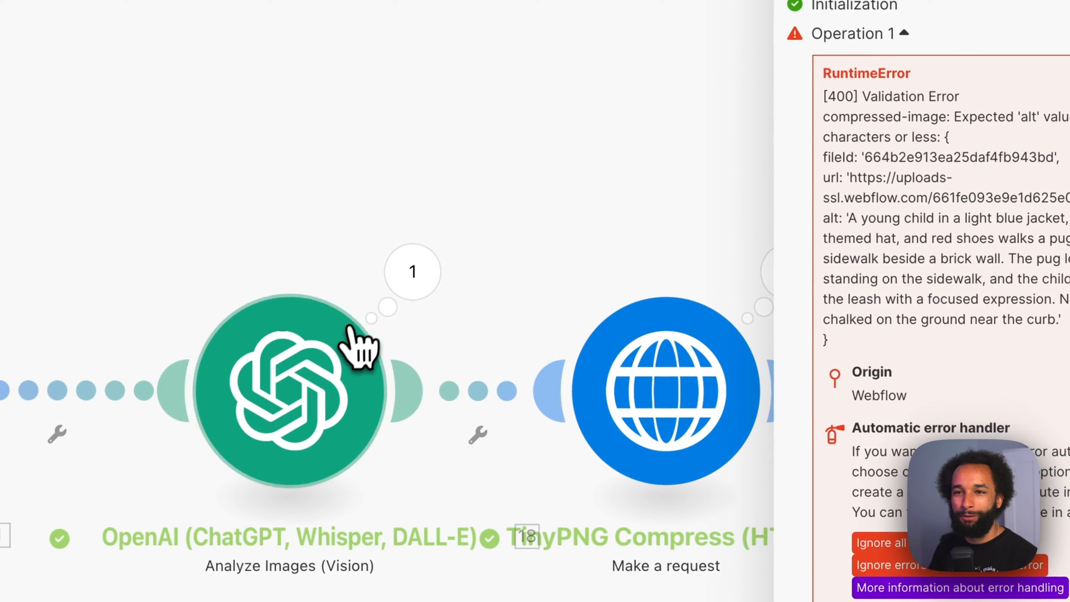
# Step: Append "Keep the response below 25" words to the OpenAI alt-text prompt
pyautogui.click(289, 389)
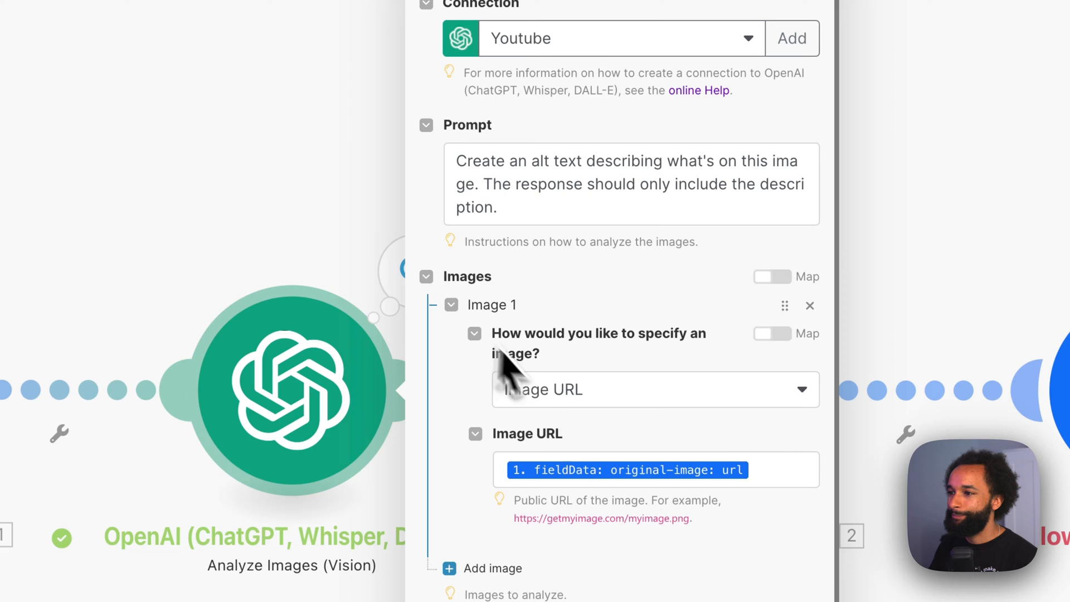
pyautogui.write('Keep the response below 25')
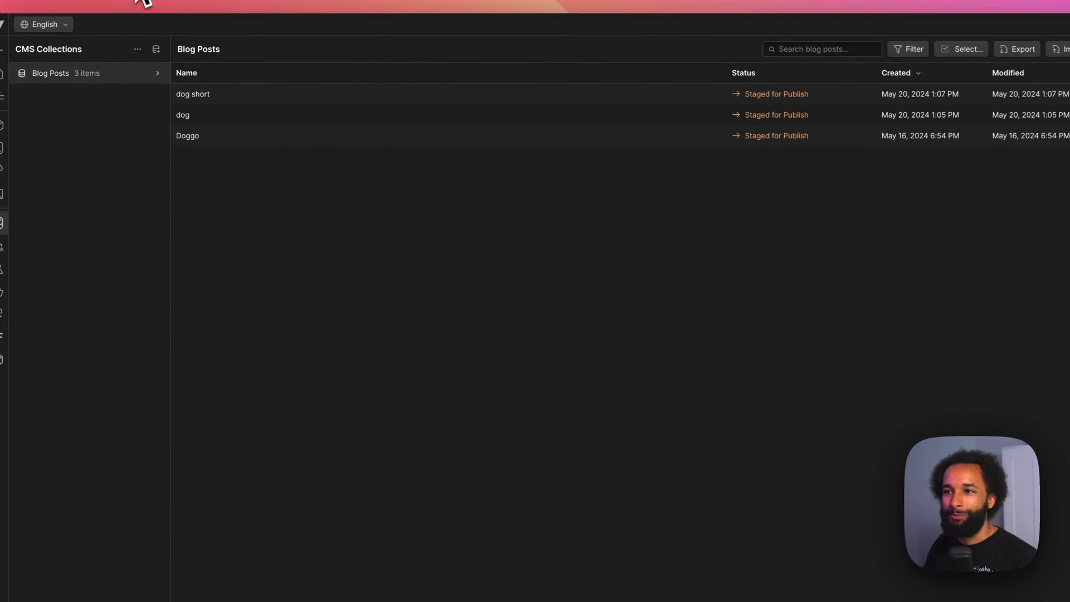
# Step: Open the dog short blog post to review its compressed image and AI alt text
pyautogui.click(193, 94)
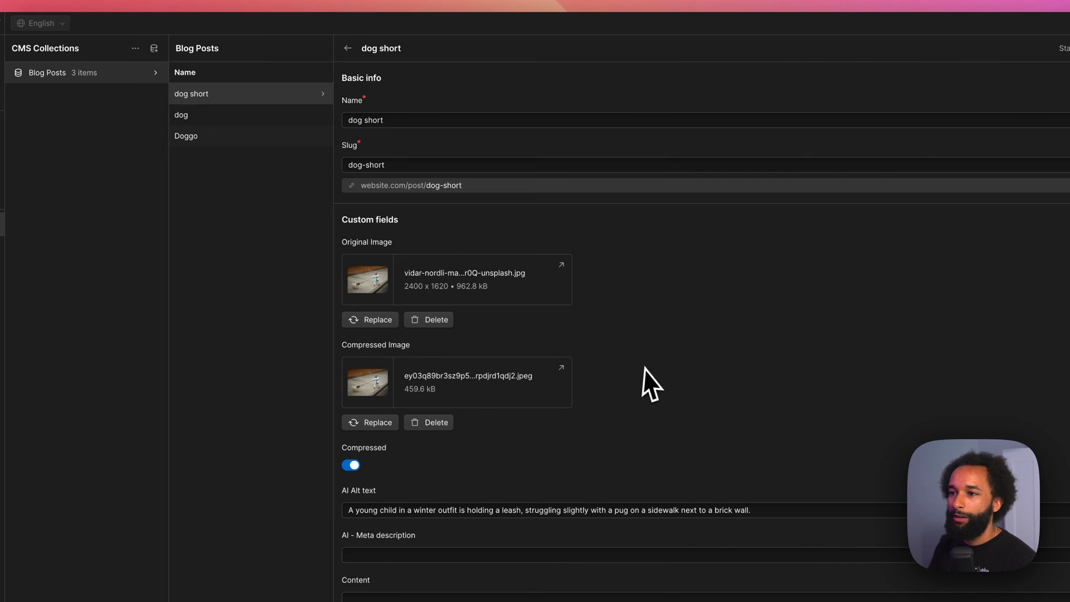
pyautogui.moveTo(457, 399)
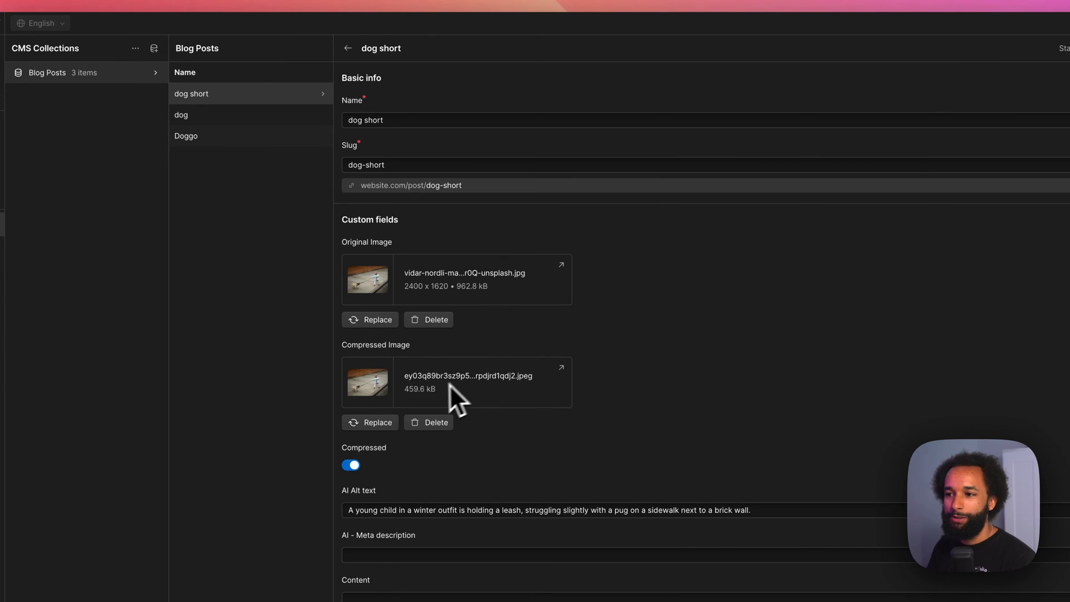
pyautogui.moveTo(424, 543)
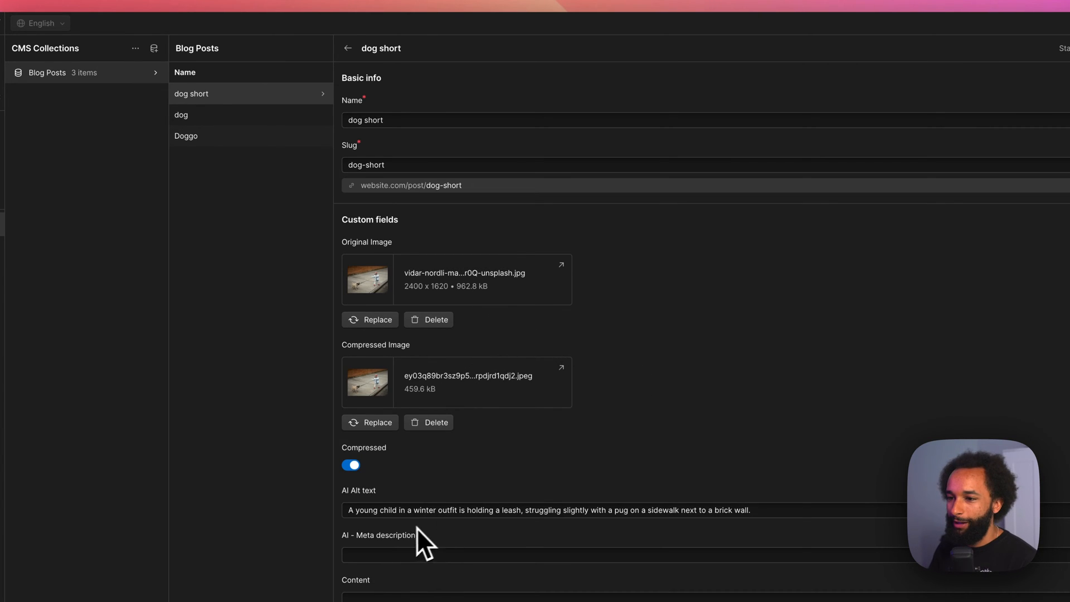
pyautogui.moveTo(440, 529)
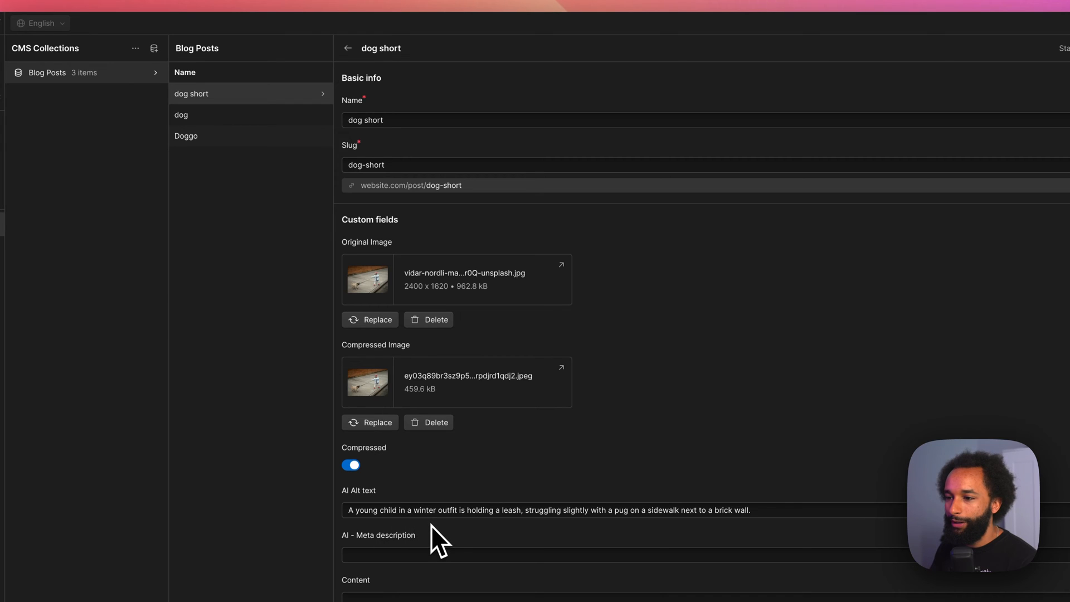
pyautogui.moveTo(549, 539)
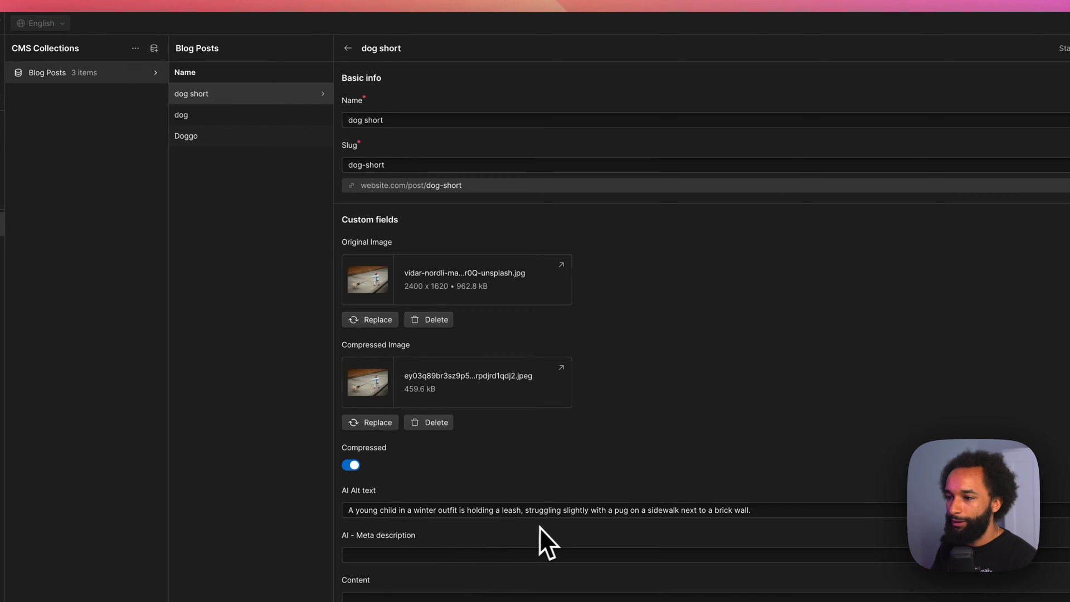
pyautogui.moveTo(603, 543)
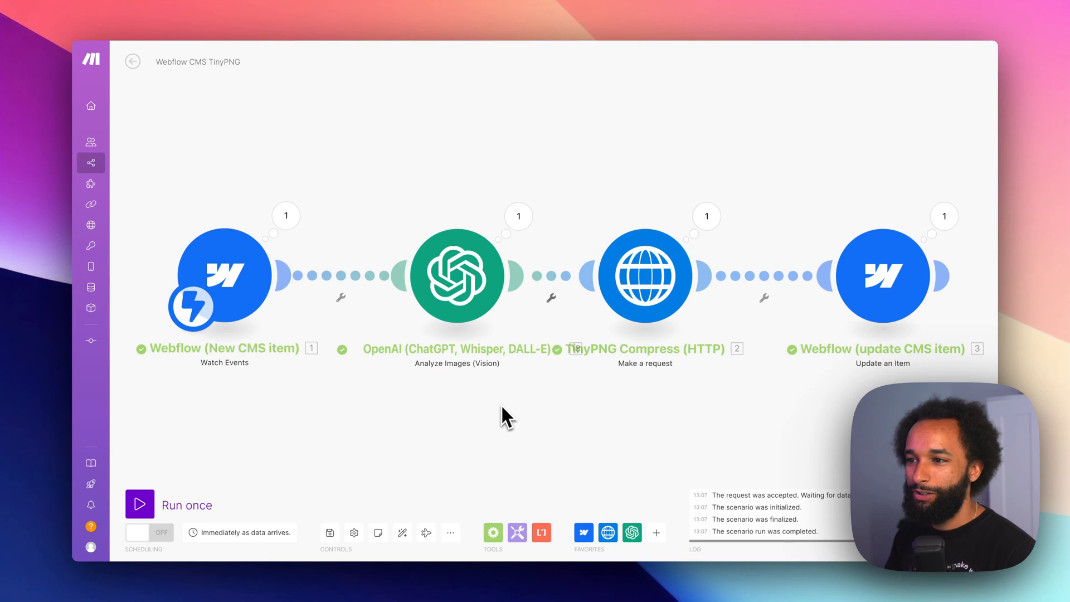
pyautogui.moveTo(582, 181)
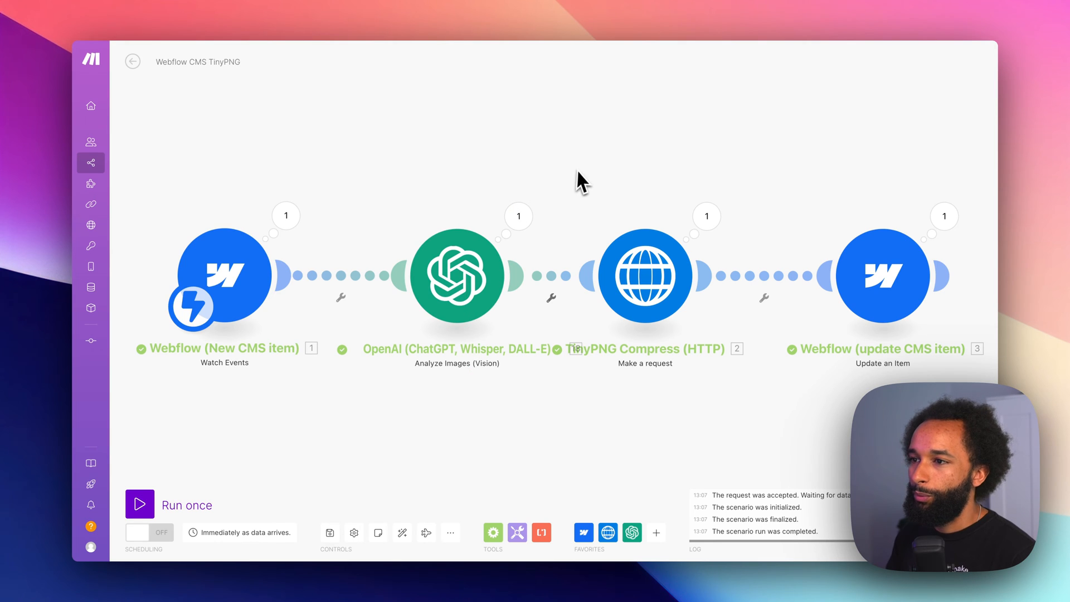
pyautogui.moveTo(519, 216)
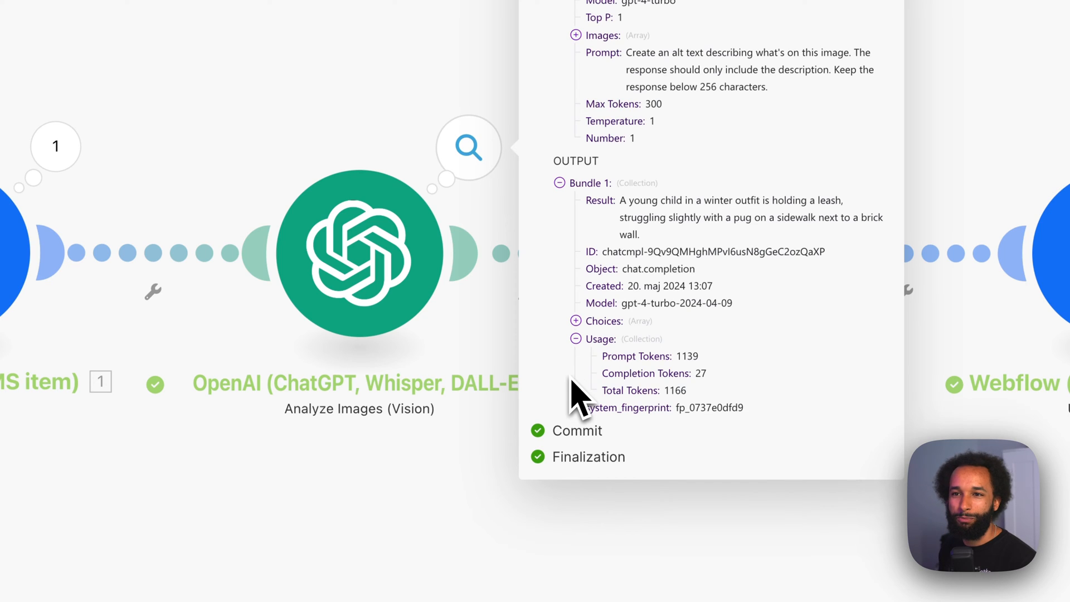
pyautogui.moveTo(692, 416)
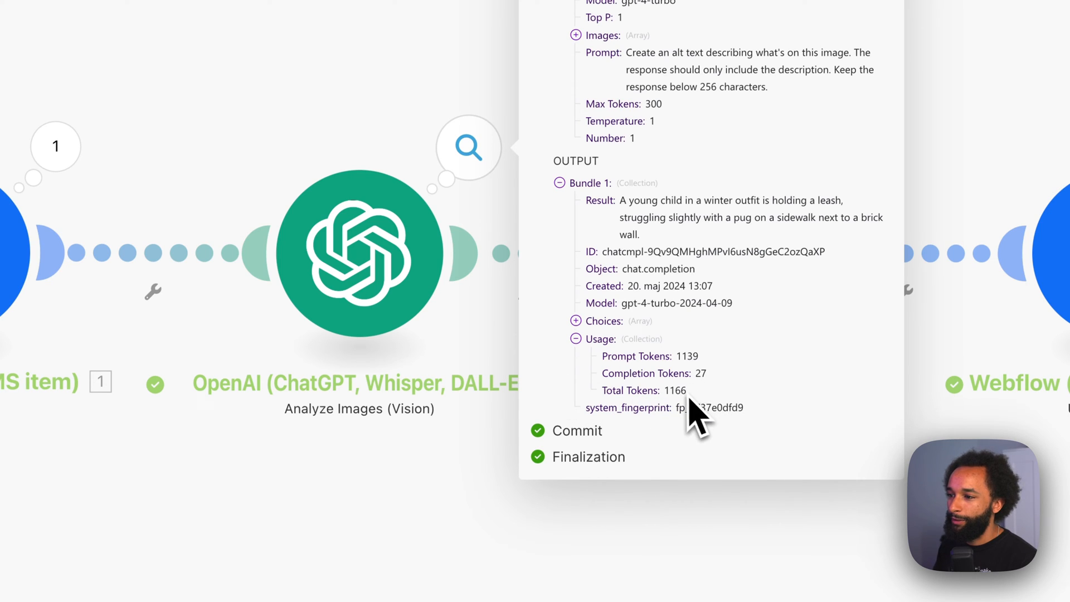
pyautogui.moveTo(720, 416)
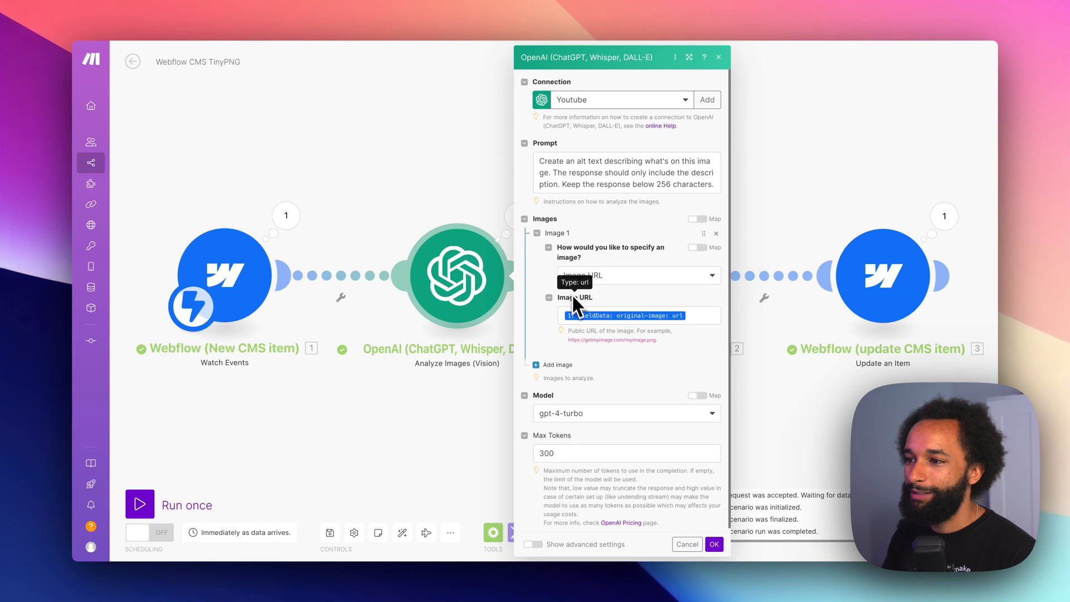
# Step: Expand the Webflow trigger output down to fieldData > original-image > file > variants, revealing variant 2's 800-pixel JPG
pyautogui.click(713, 544)
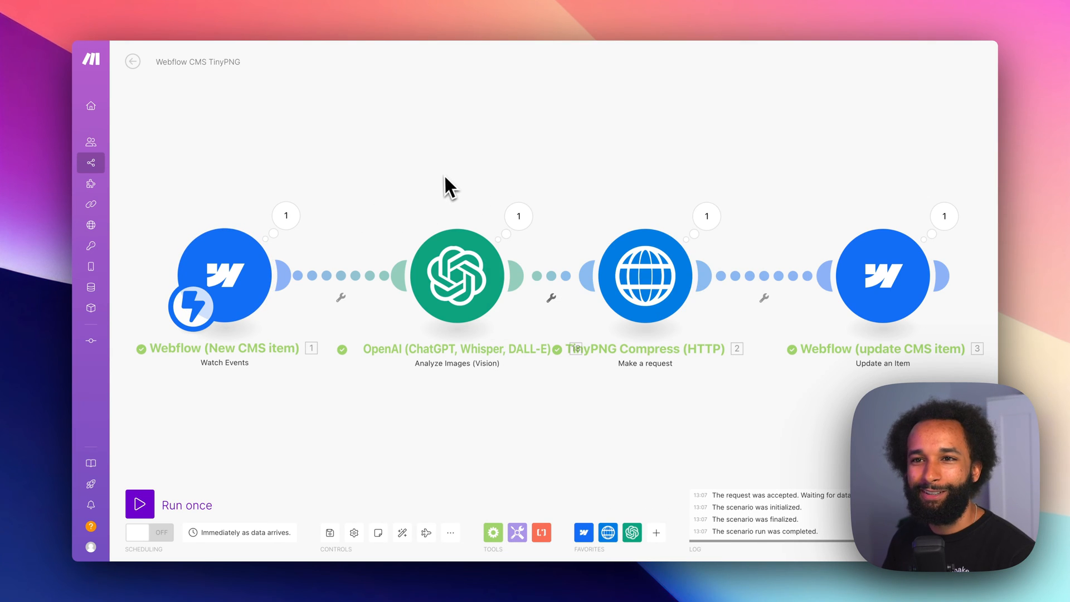
pyautogui.click(285, 215)
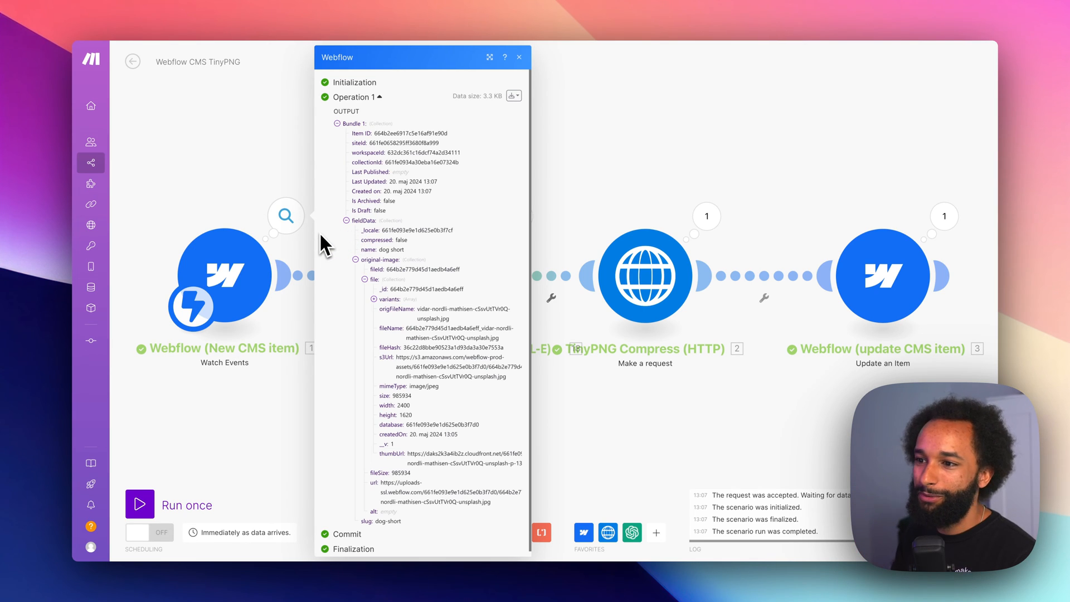
pyautogui.click(375, 299)
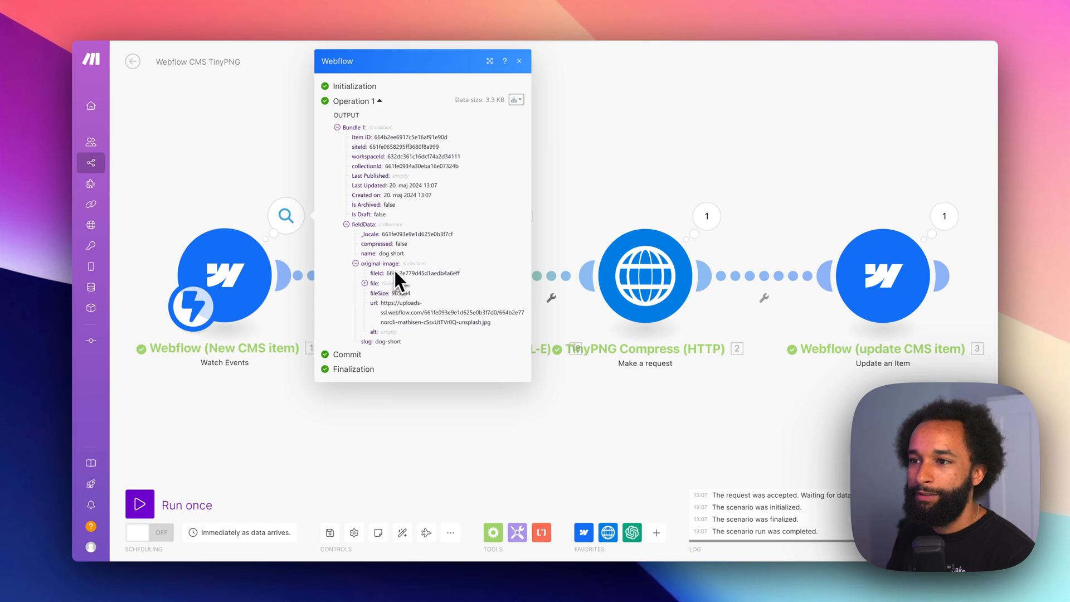
pyautogui.moveTo(416, 326)
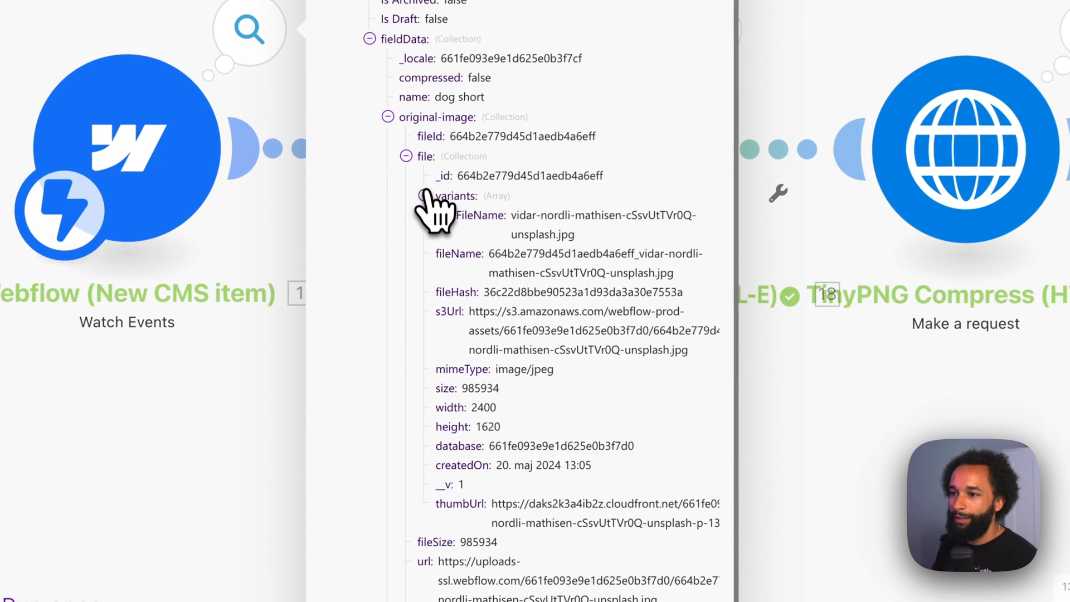
pyautogui.click(405, 196)
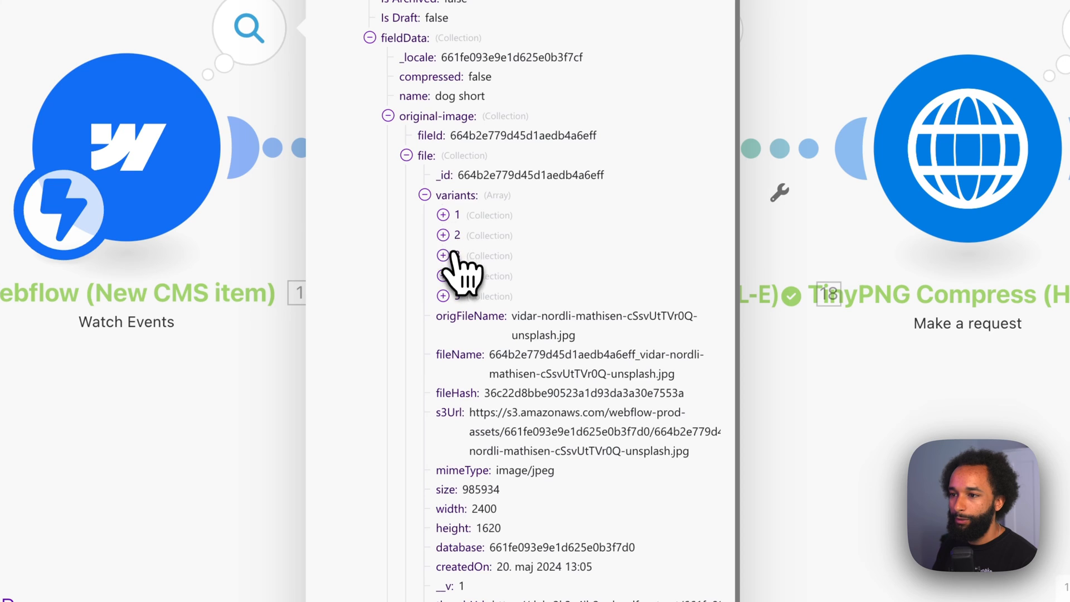
pyautogui.click(443, 235)
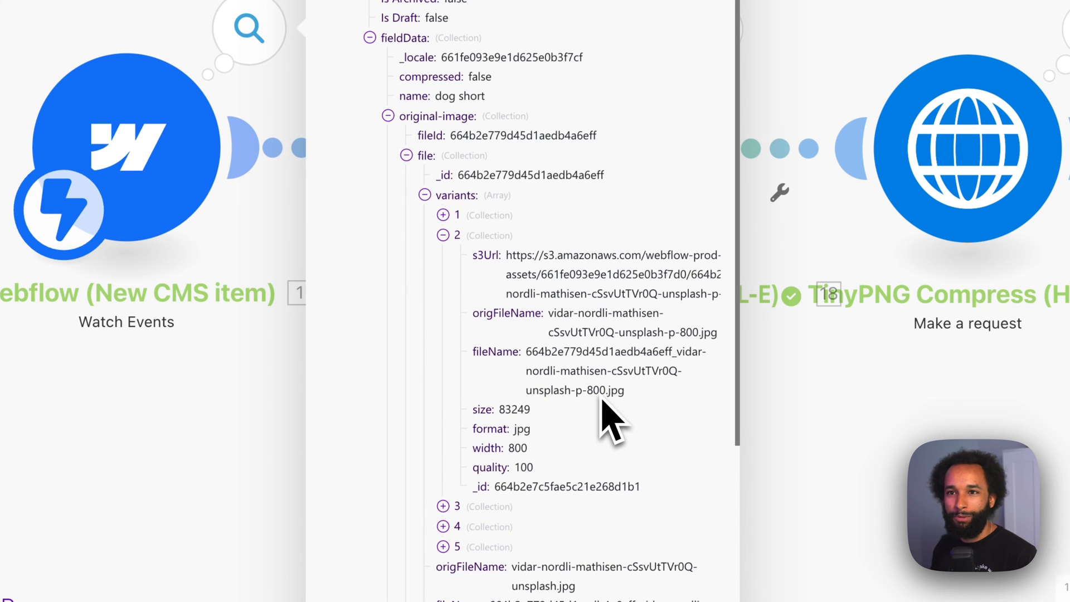
pyautogui.moveTo(539, 338)
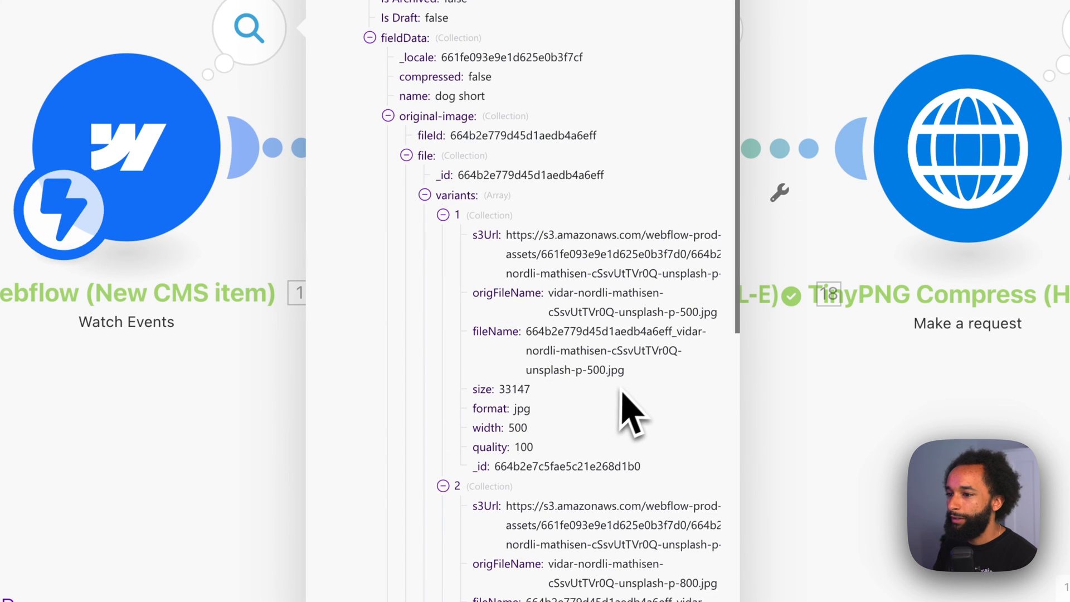
pyautogui.moveTo(512, 355)
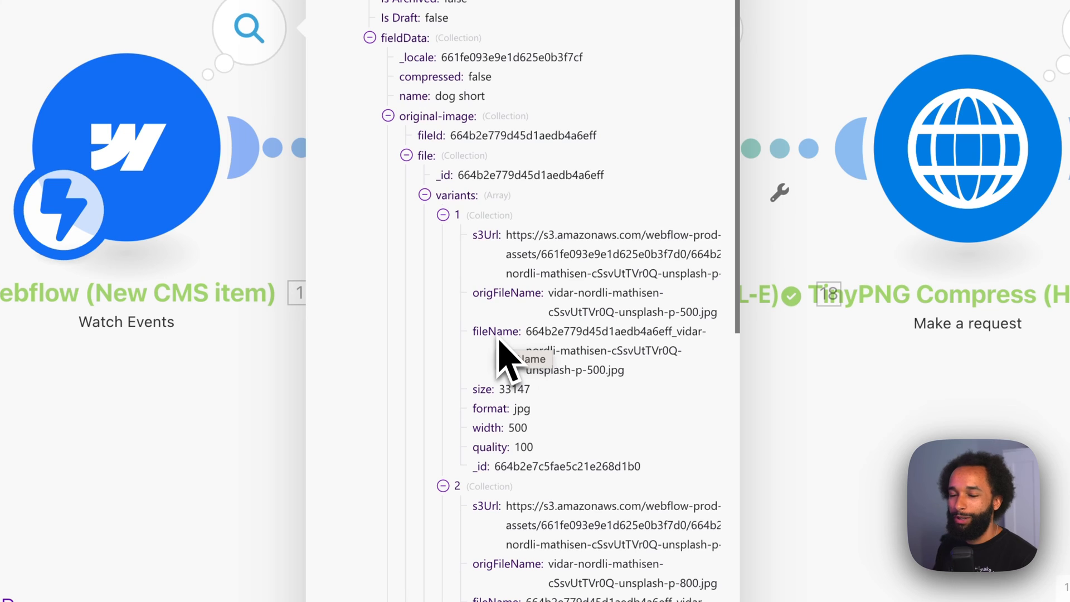
pyautogui.moveTo(546, 235)
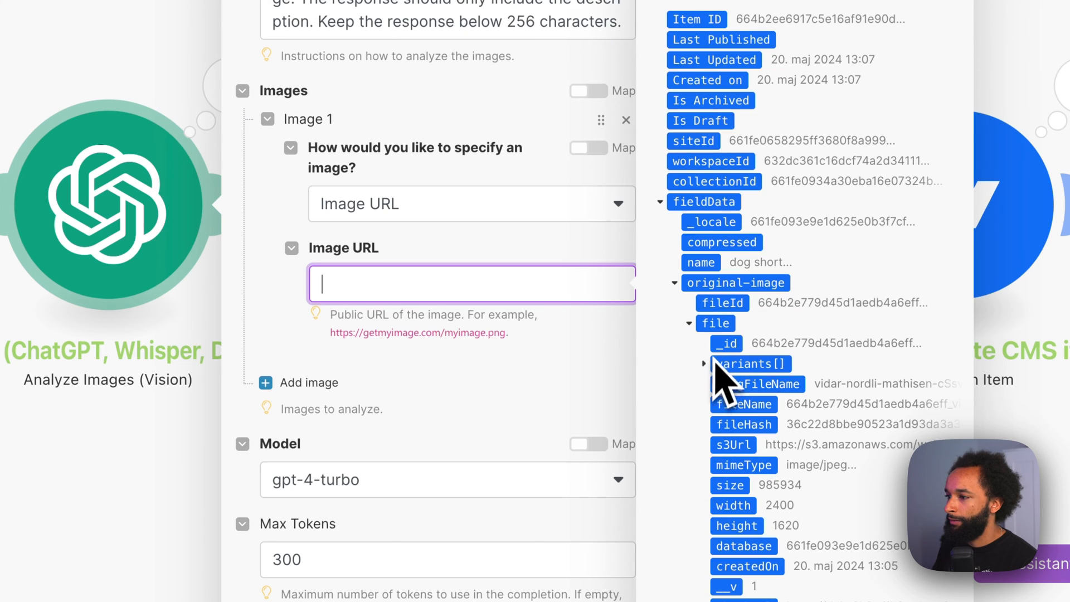
# Step: Map the image variant's s3Url into the OpenAI Image URL field and save the module
pyautogui.click(705, 364)
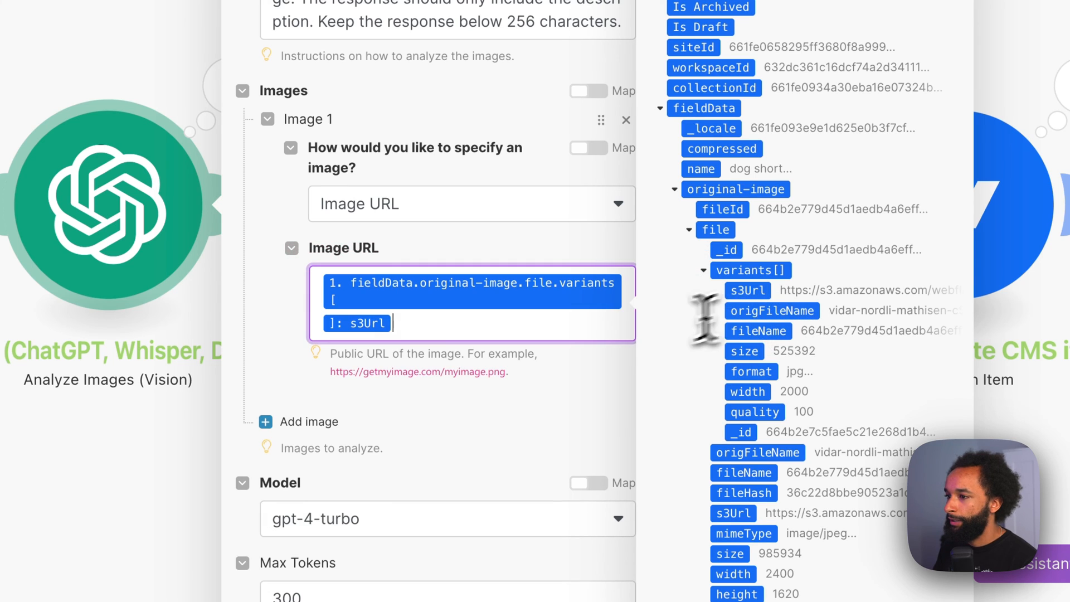
pyautogui.moveTo(467, 335)
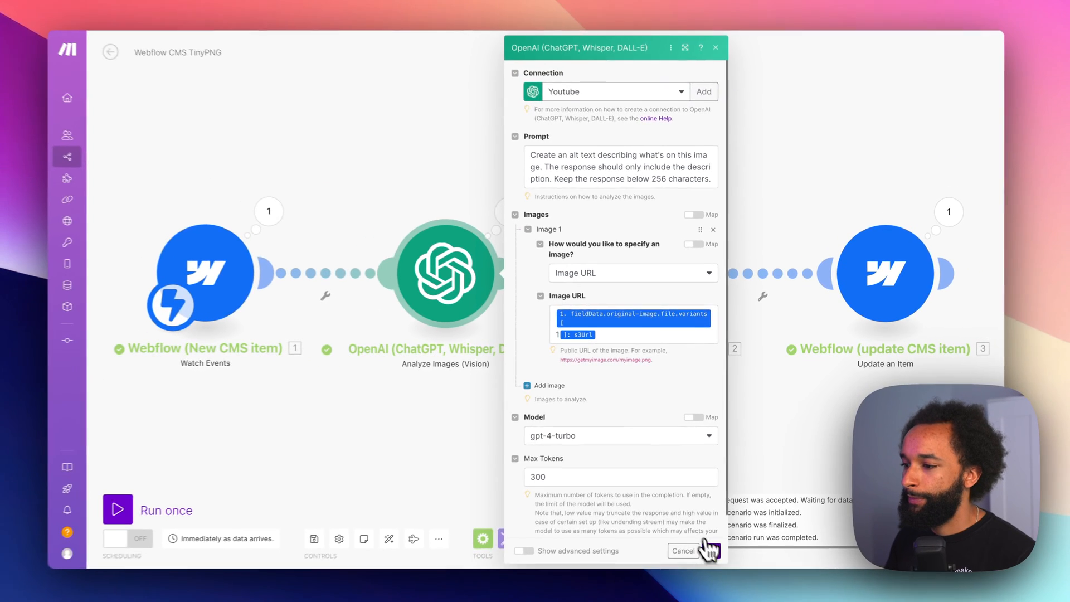
pyautogui.click(683, 551)
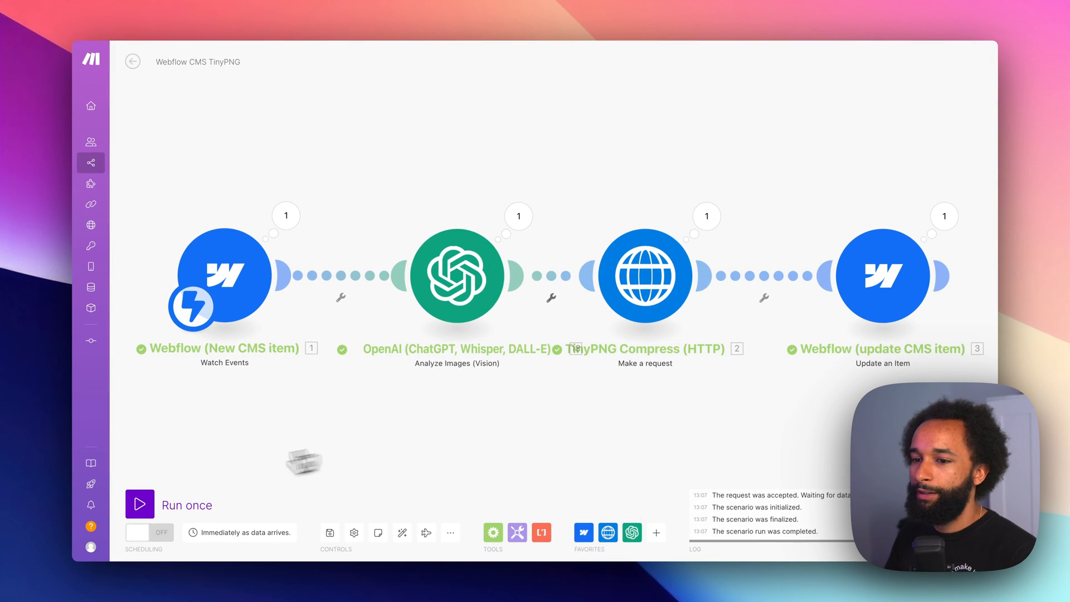
# Step: Run the scenario once so OpenAI describes the smaller image using 318 tokens
pyautogui.click(140, 504)
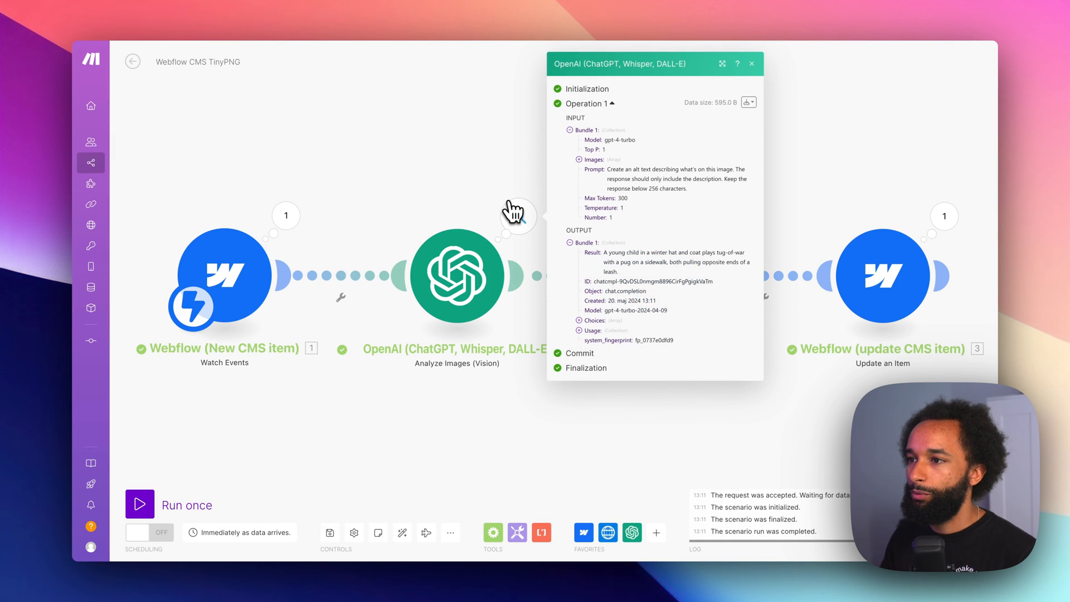
pyautogui.moveTo(592, 350)
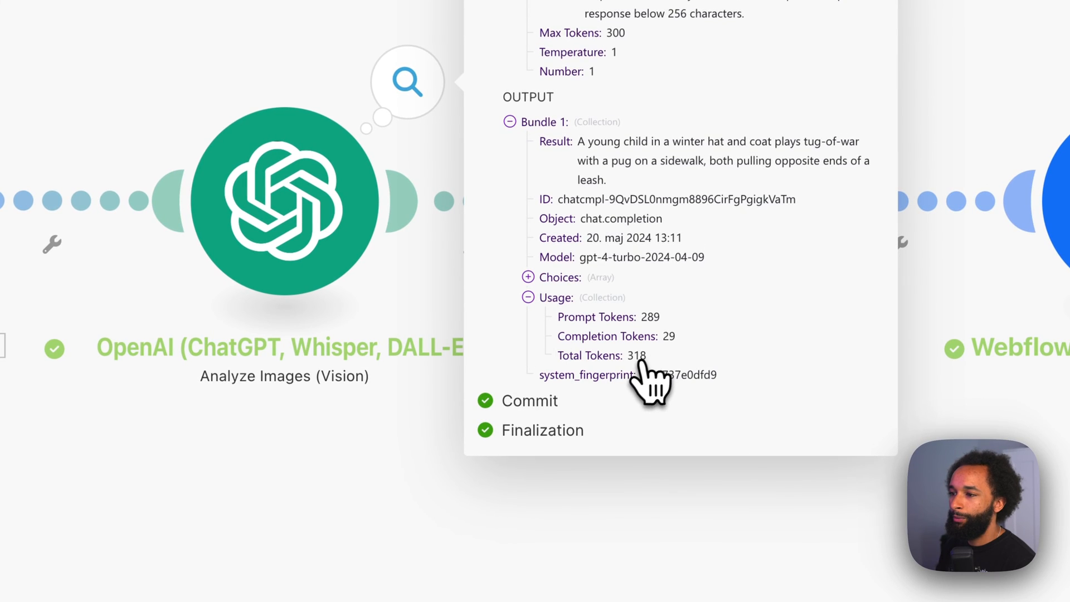
pyautogui.moveTo(679, 379)
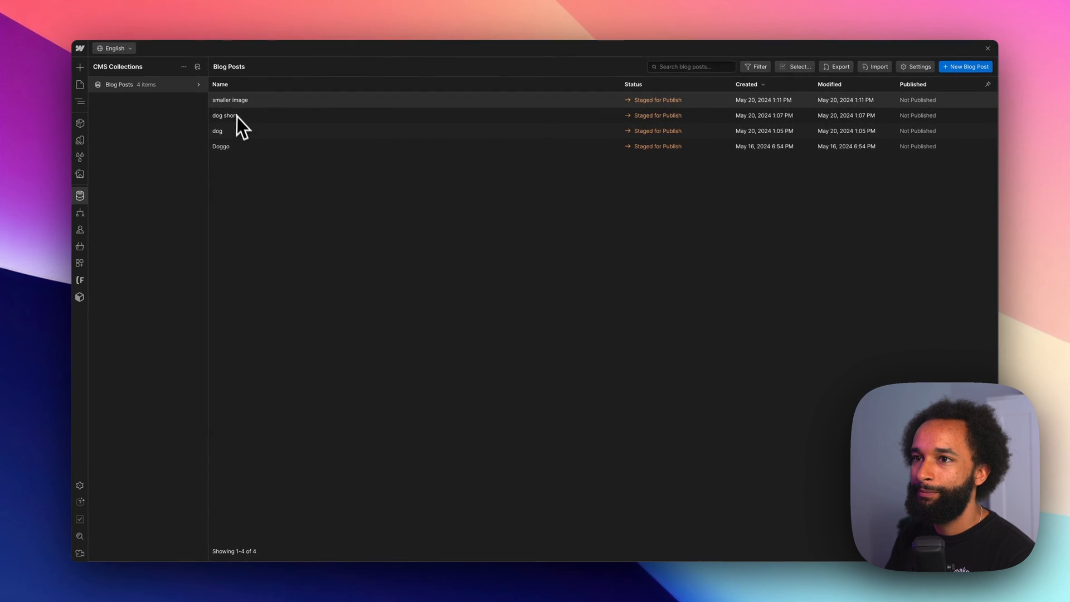
# Step: Open the 'smaller image' blog post showing the compressed image and tug-of-war AI alt text
pyautogui.click(229, 99)
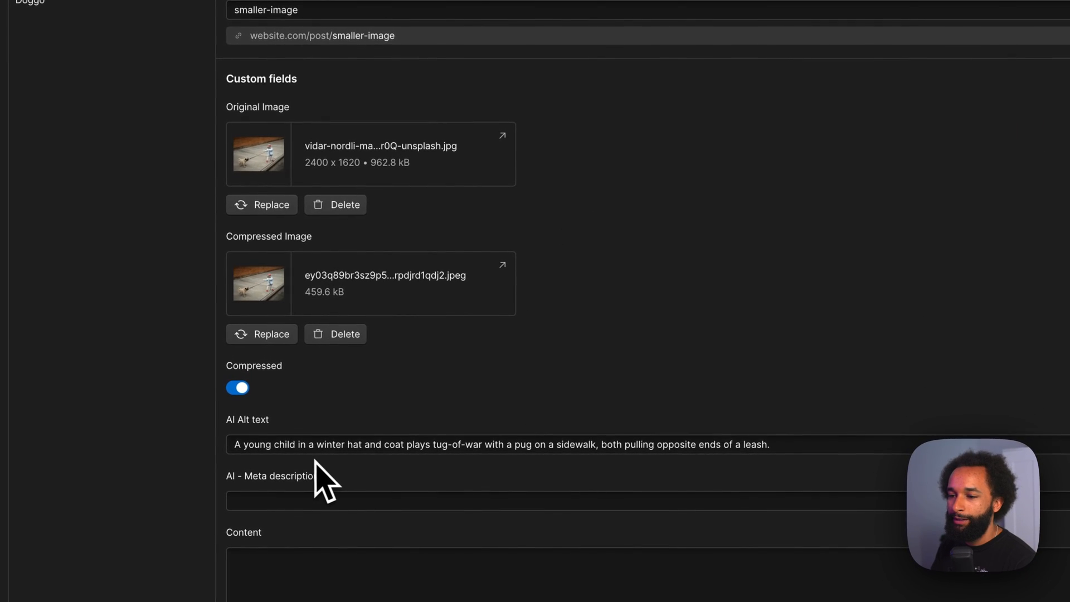
pyautogui.moveTo(331, 492)
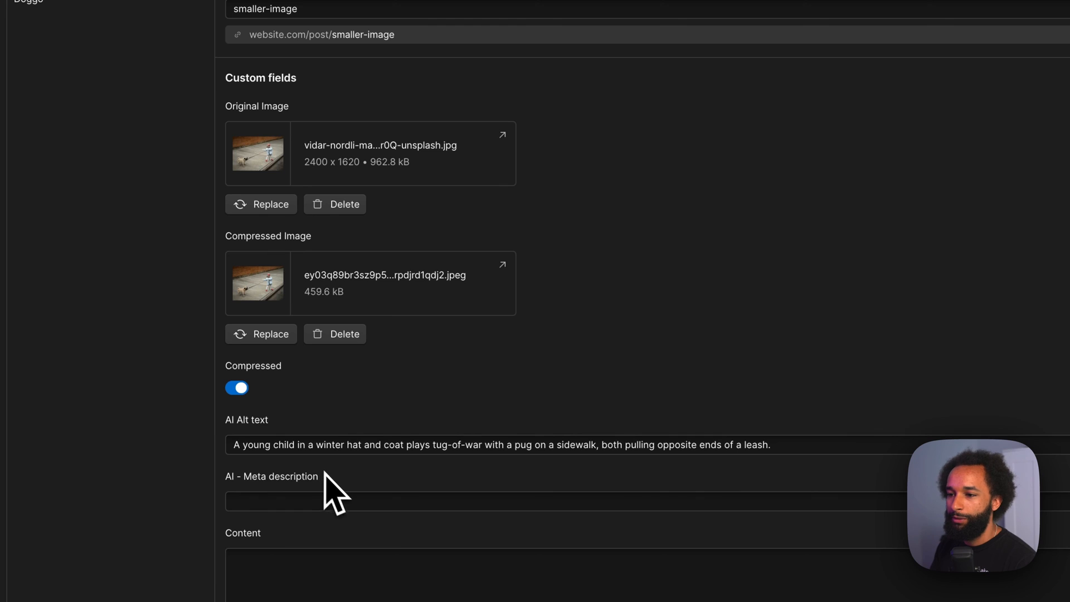
pyautogui.moveTo(338, 488)
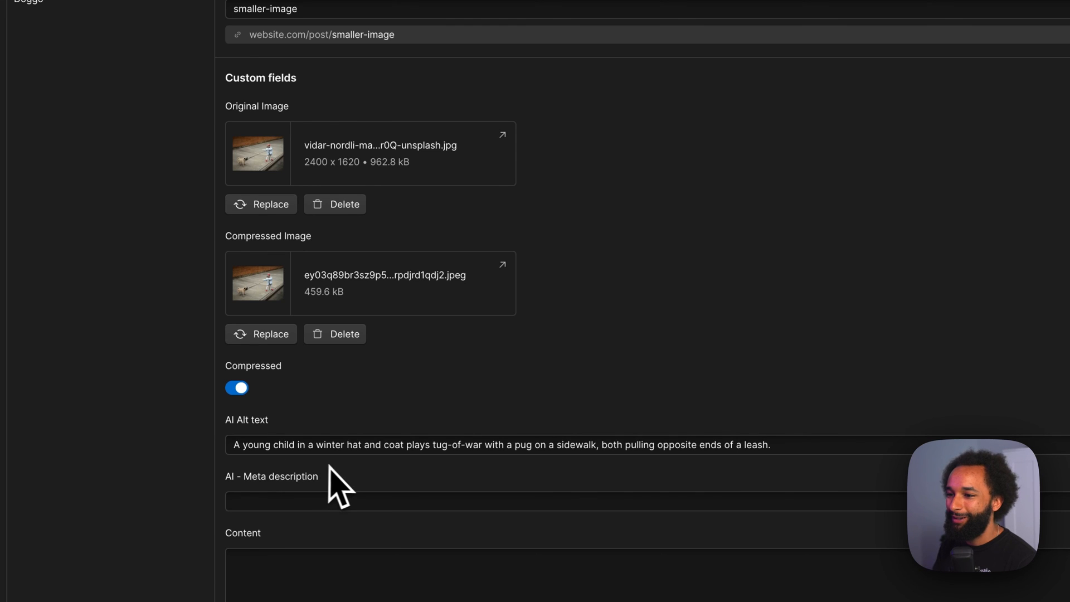
pyautogui.moveTo(470, 485)
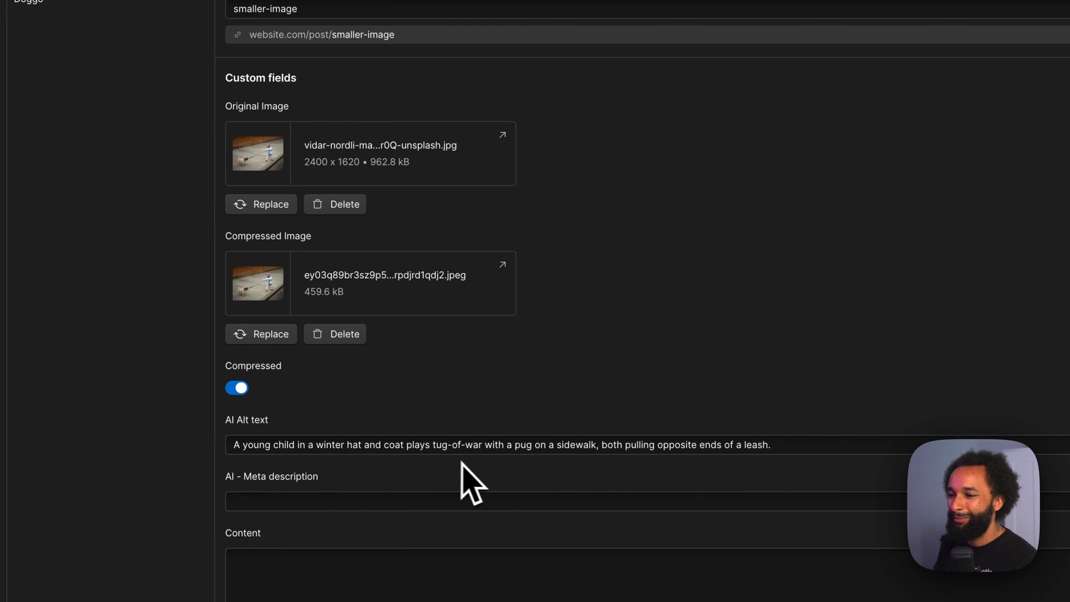
pyautogui.moveTo(626, 498)
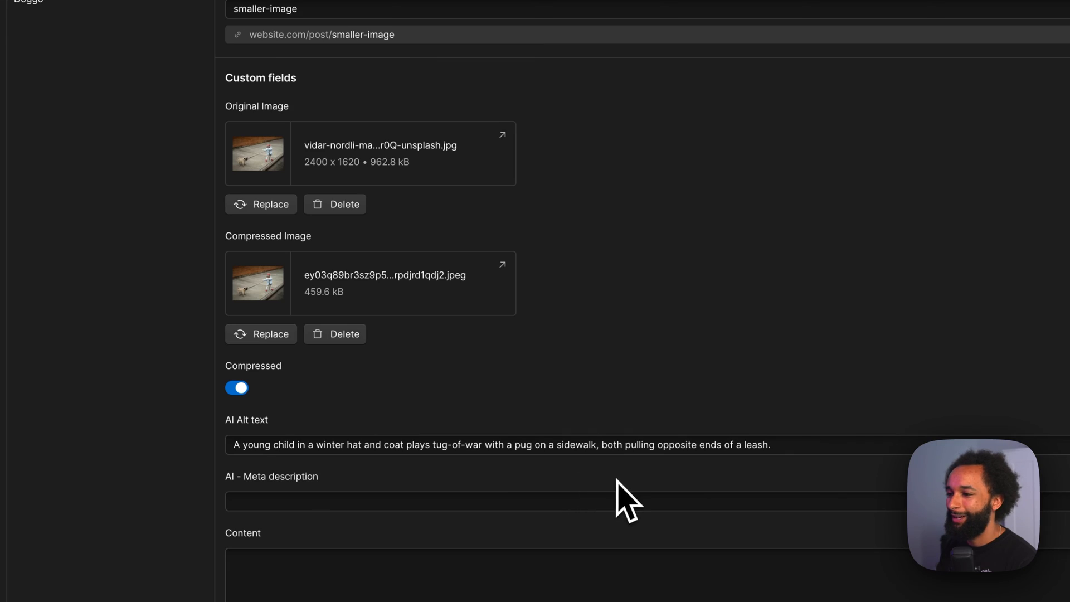